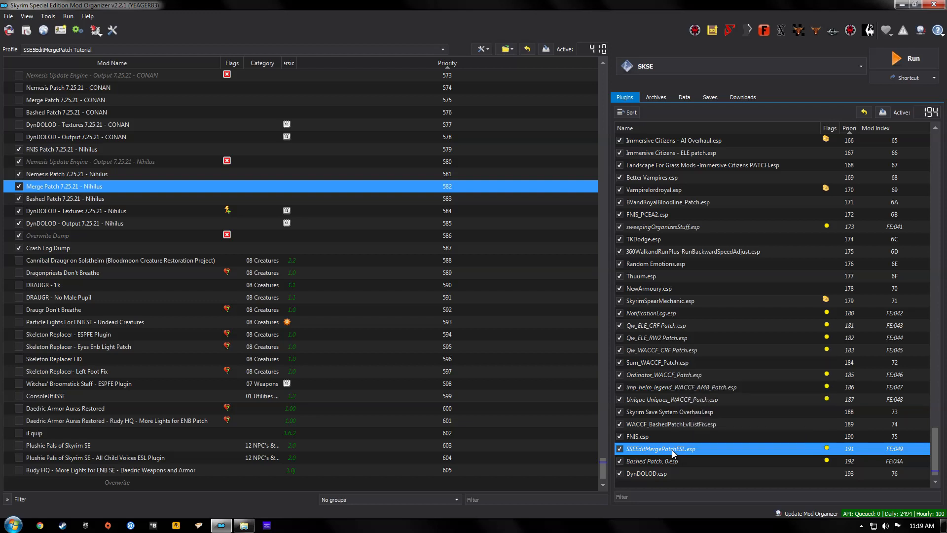
# Uncheck Merge Patch 7.25.21 - Nihilus and the DynDOLOD mods in the mod list
pyautogui.click(664, 461)
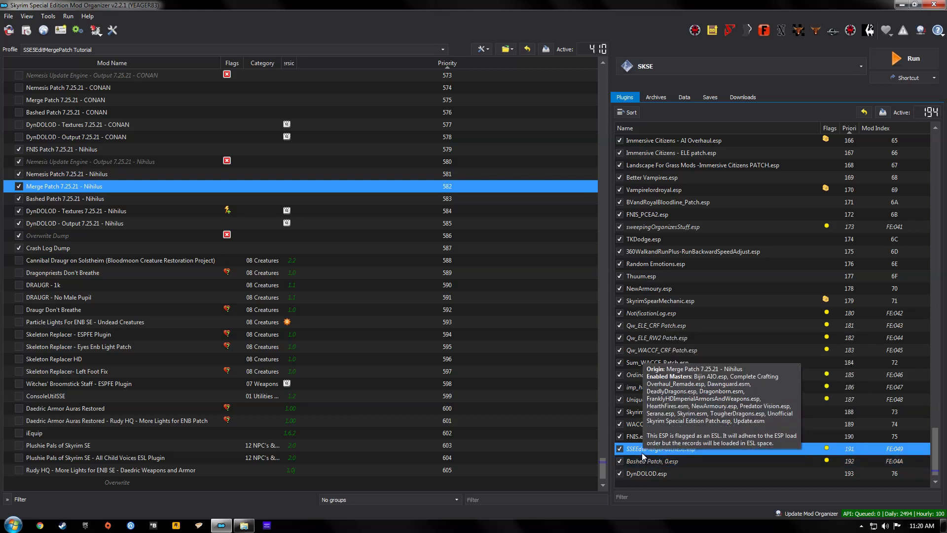
pyautogui.moveTo(683, 457)
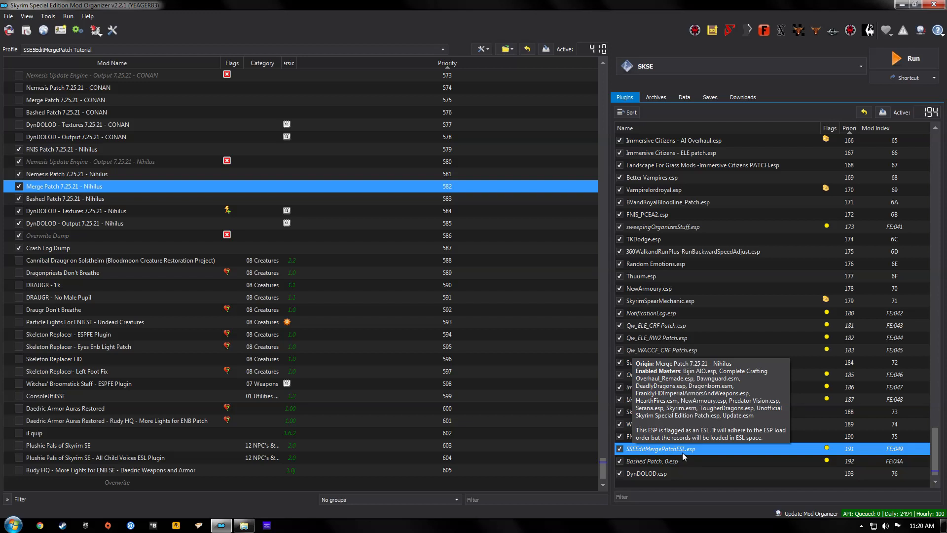
pyautogui.moveTo(683, 456)
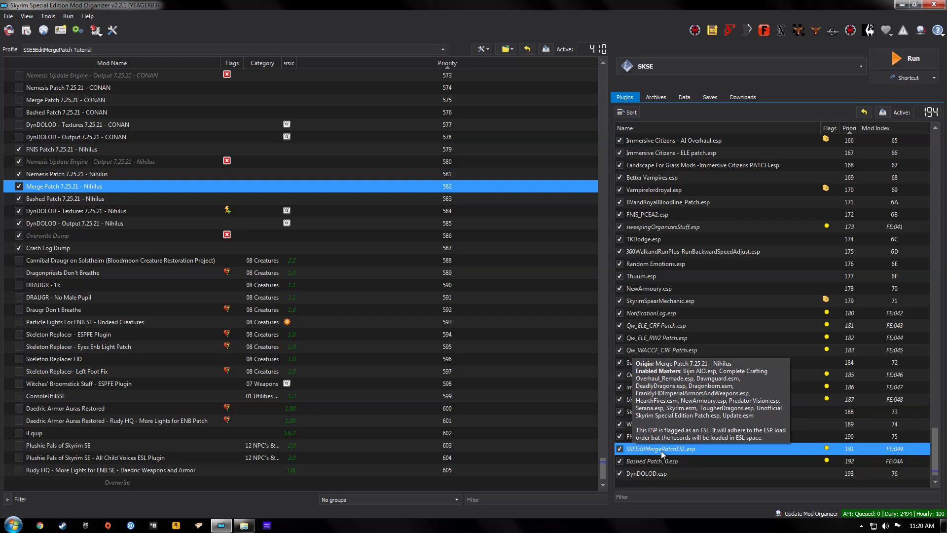
pyautogui.moveTo(672, 454)
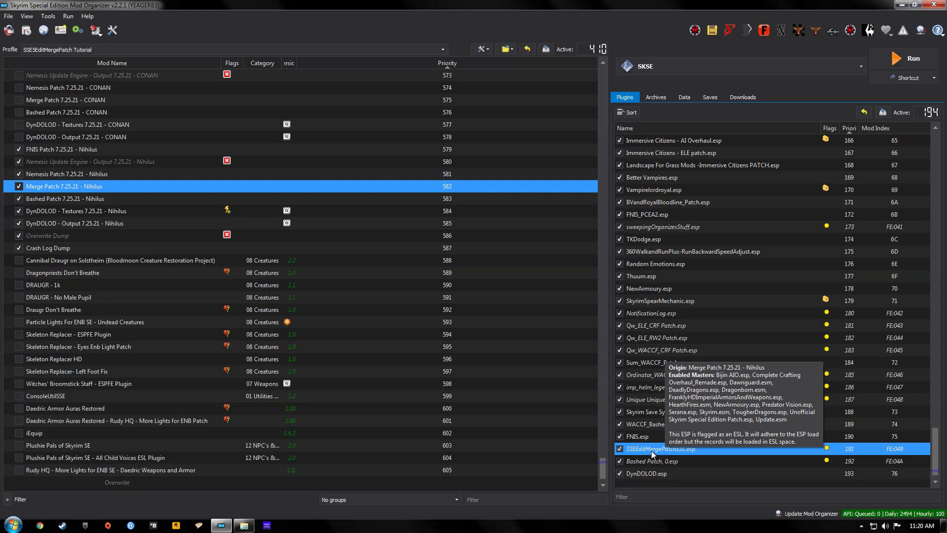
pyautogui.click(648, 473)
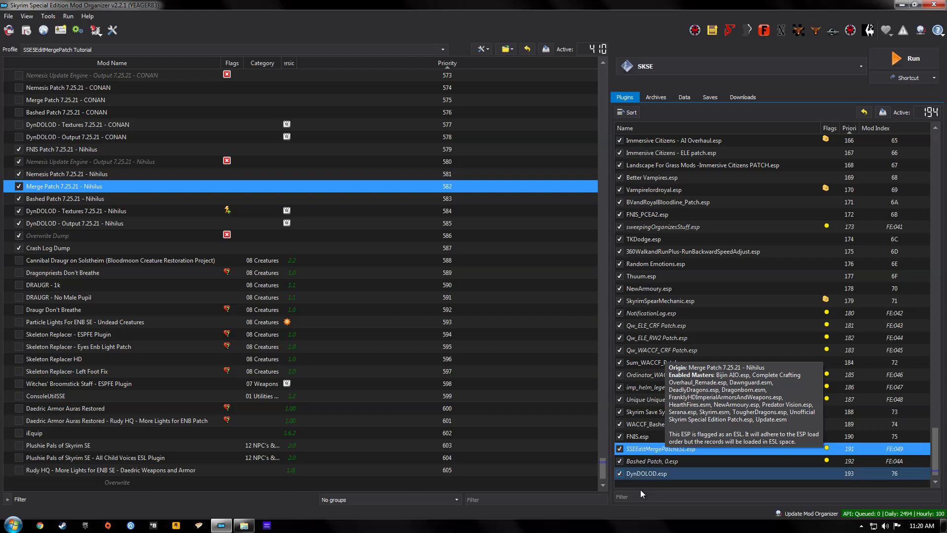
pyautogui.moveTo(646, 481)
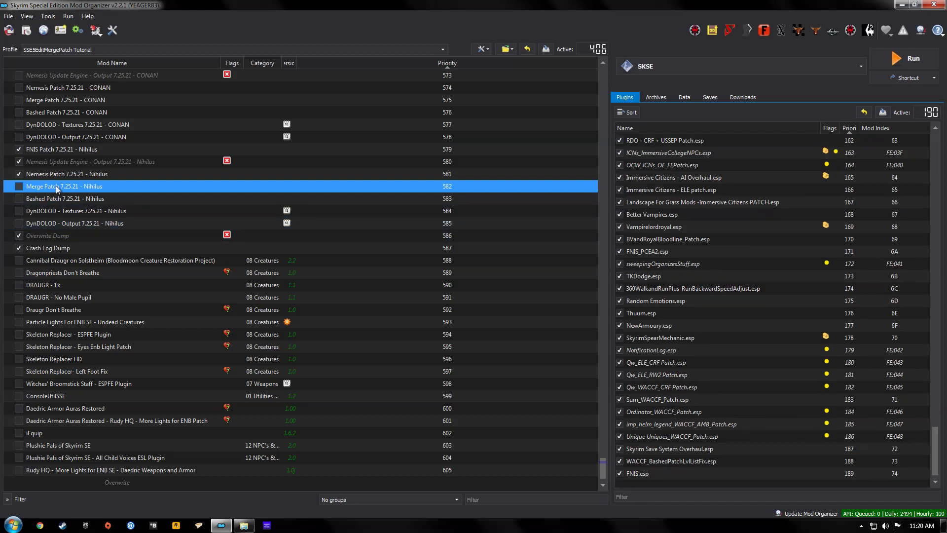
pyautogui.moveTo(57, 192)
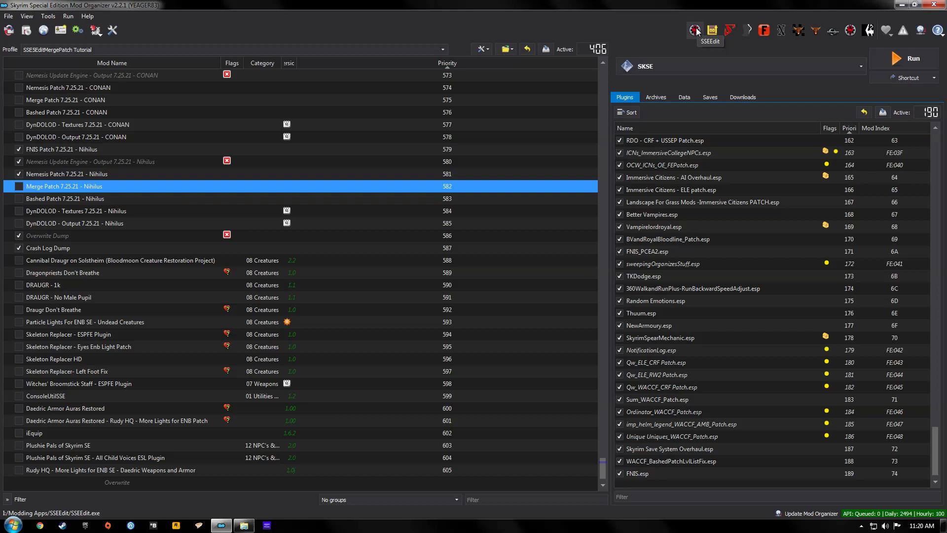
# Launch SSEEdit from MO2 and load every checked plugin from Module Selection
pyautogui.click(695, 30)
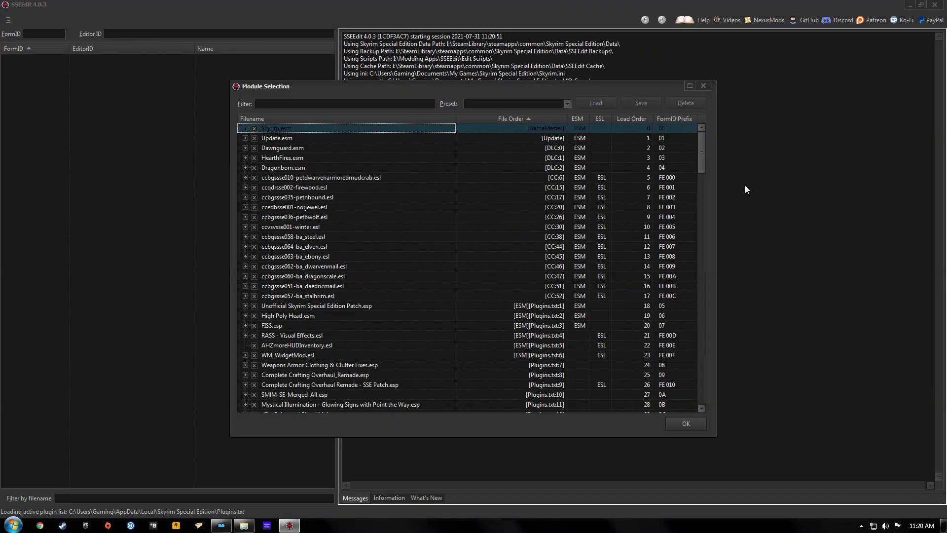
pyautogui.scroll(-3)
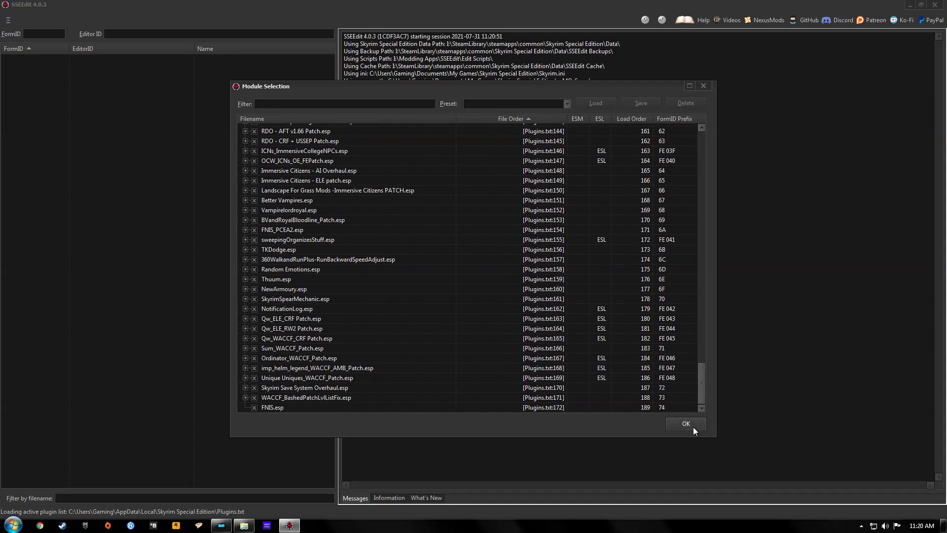
pyautogui.click(686, 423)
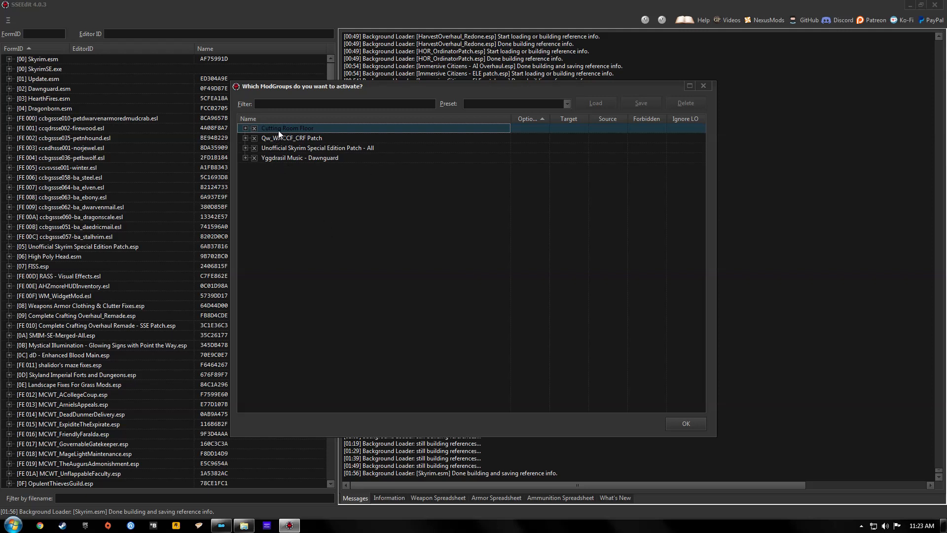
pyautogui.moveTo(589, 396)
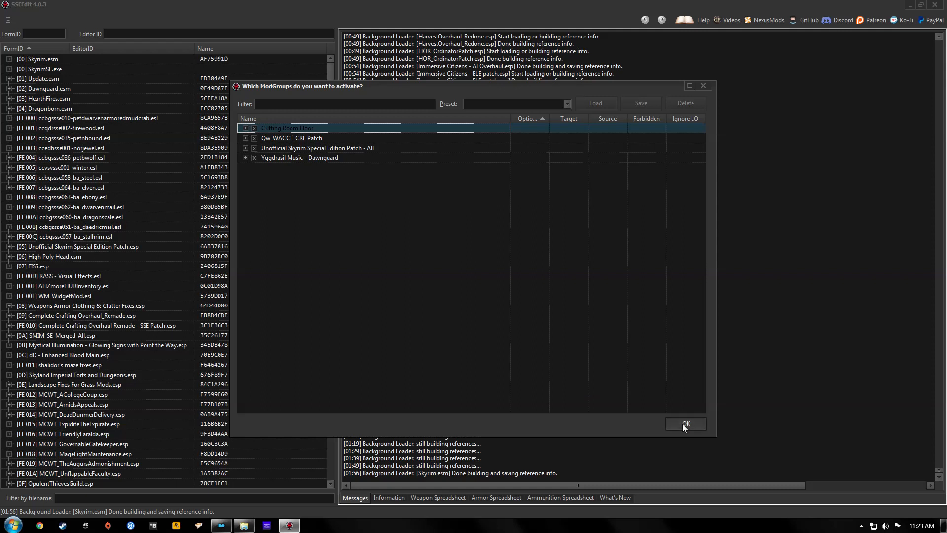
# Skip ModGroups, then start Create Merged Patch from FNIS.esp and accept the warning
pyautogui.click(686, 424)
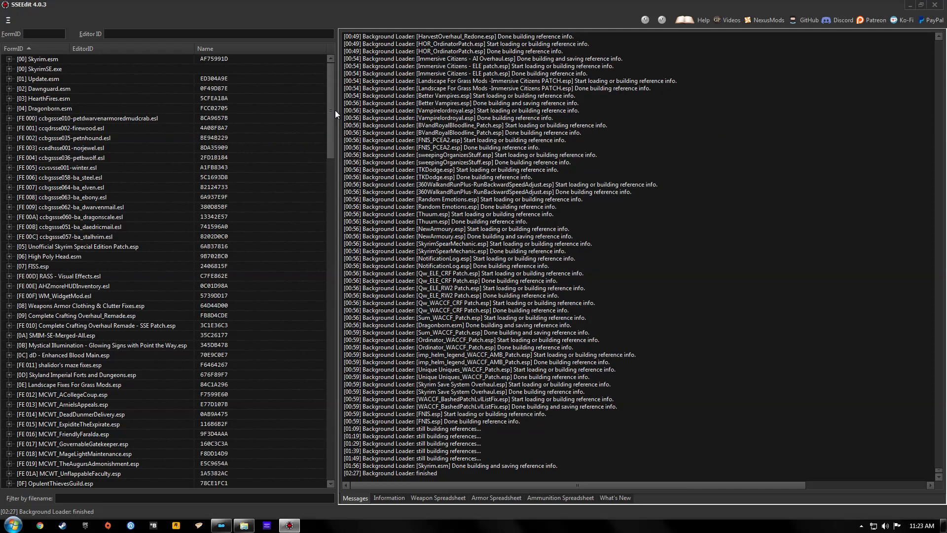
pyautogui.scroll(-3)
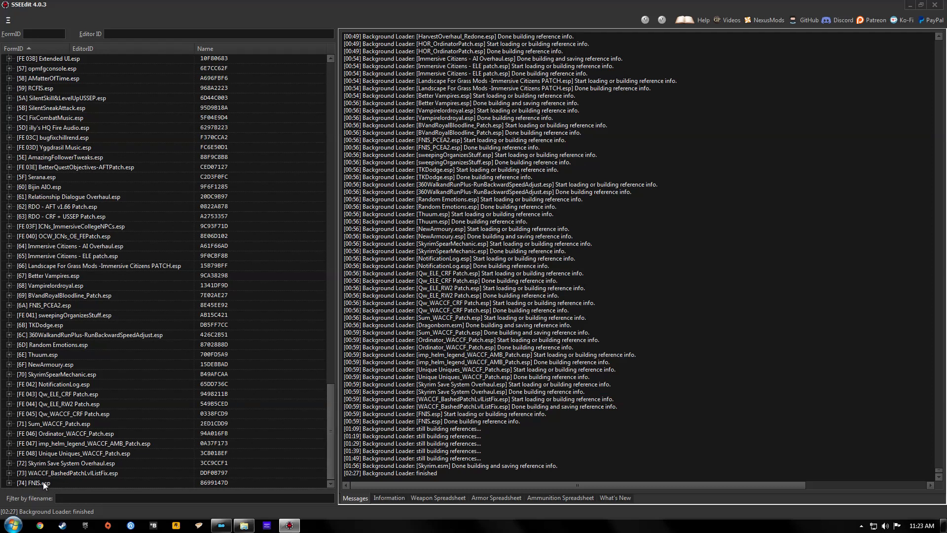
pyautogui.rightClick(35, 483)
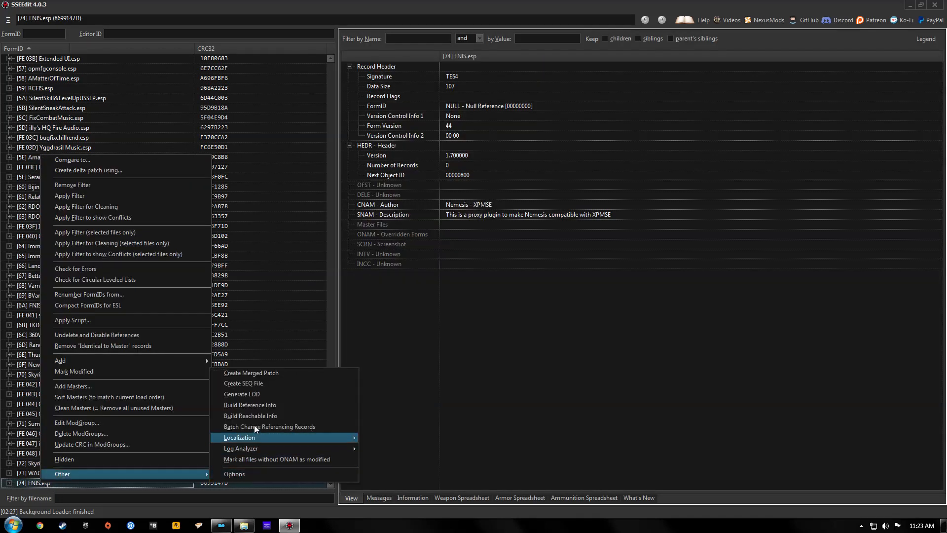
pyautogui.click(251, 373)
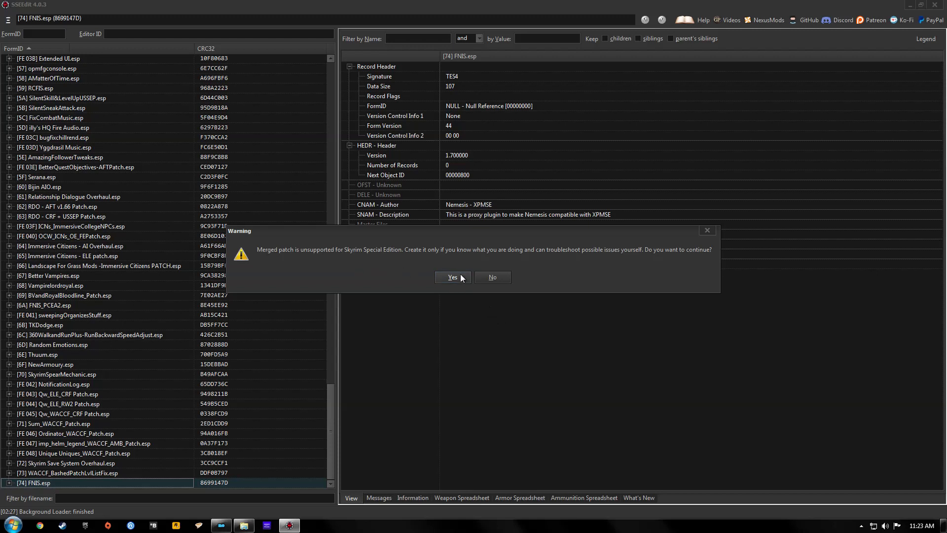
pyautogui.click(451, 277)
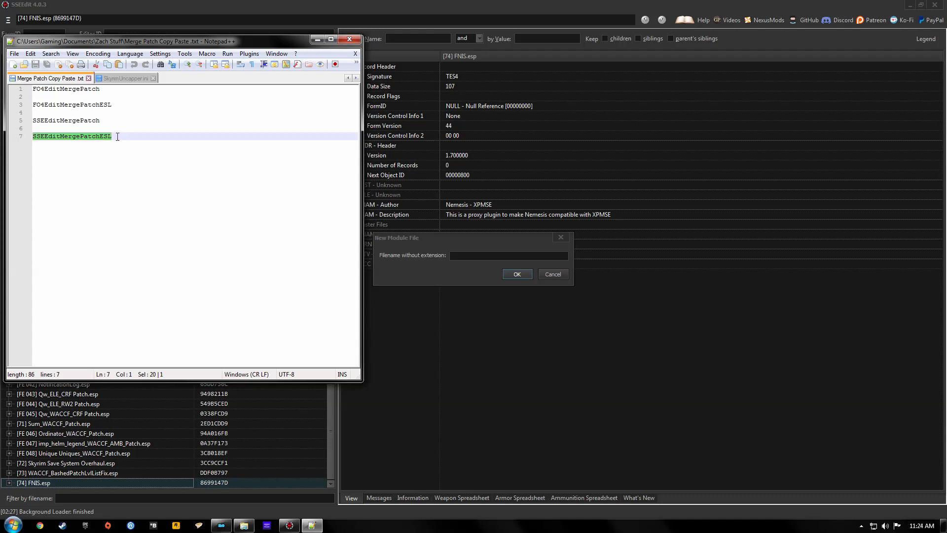
# Return to SSEEdit's empty new module filename field
pyautogui.click(116, 137)
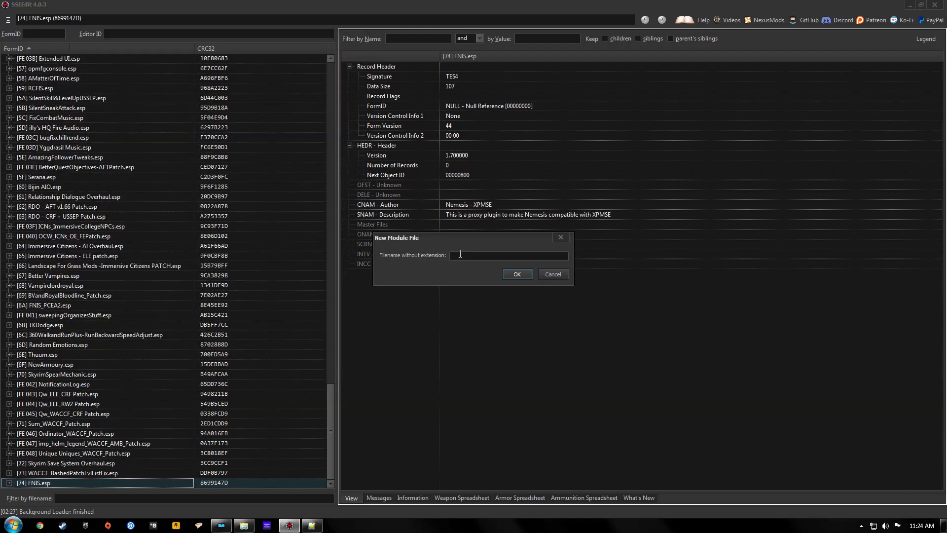
# Name the new merged patch module SSEEditMergePatchESL and confirm
pyautogui.write('SSEEditMergePatchESL')
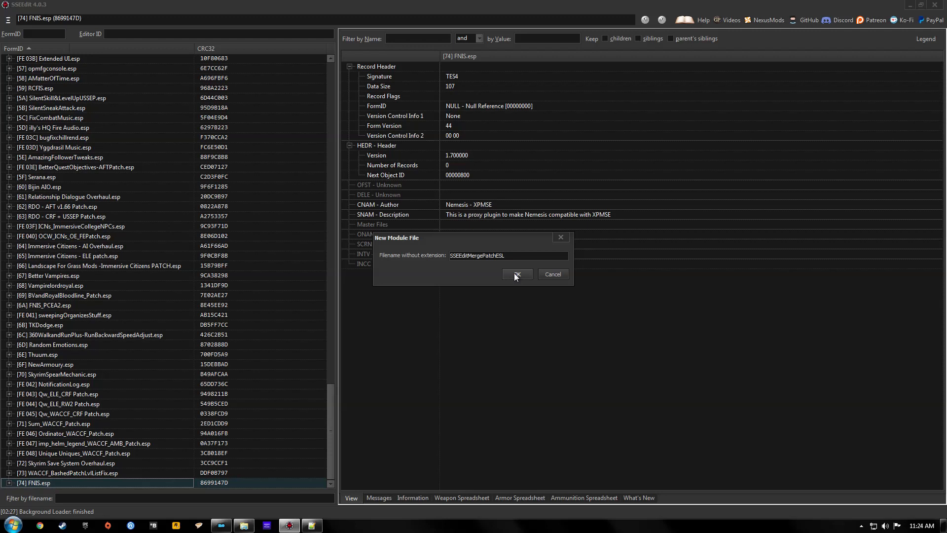
pyautogui.click(517, 274)
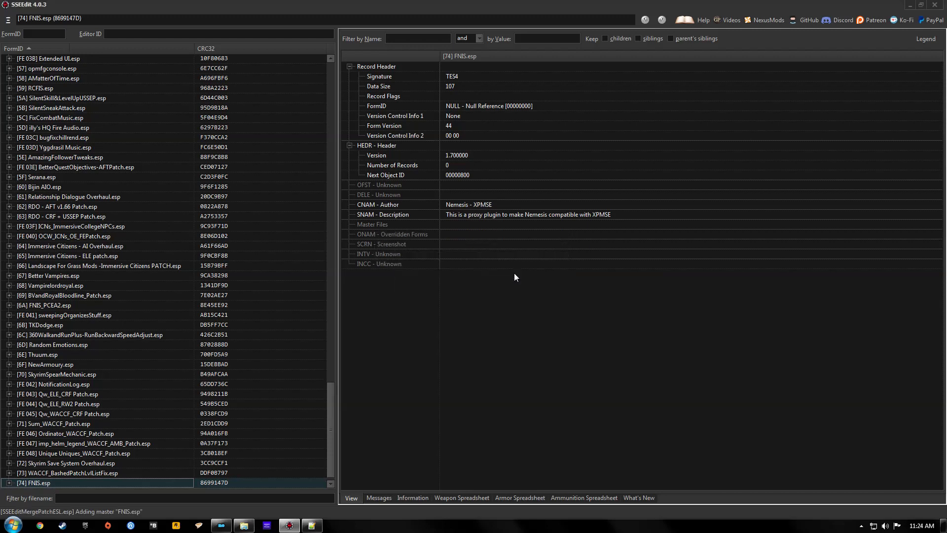
pyautogui.moveTo(336, 404)
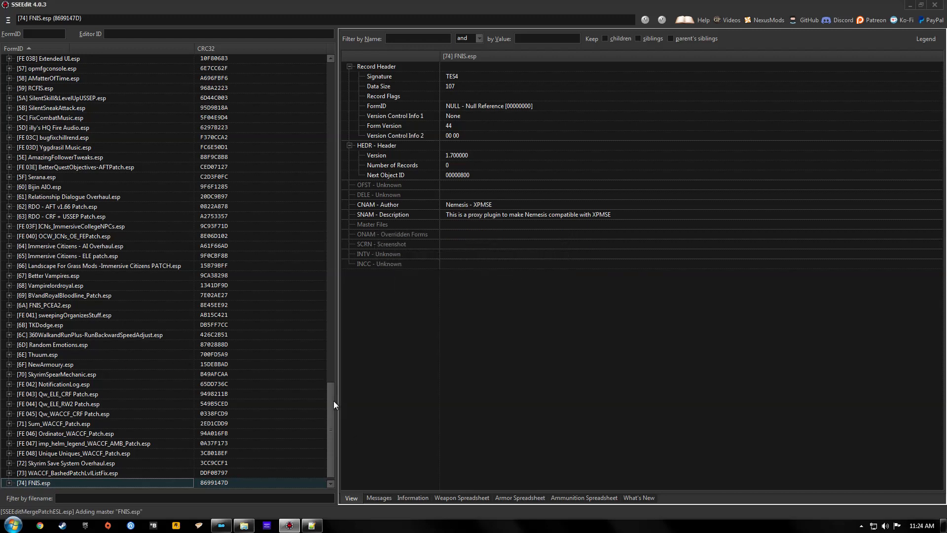
pyautogui.moveTo(330, 485)
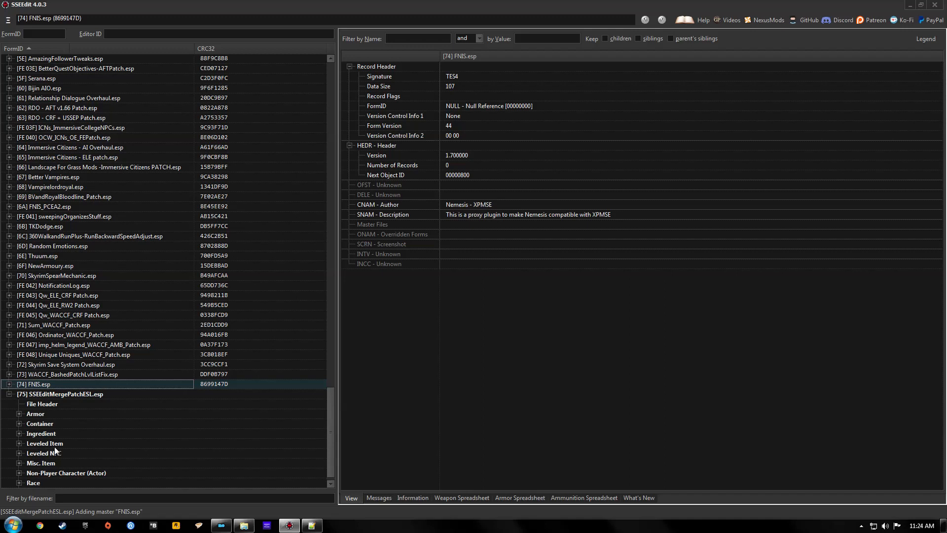
# Remove the Leveled Item and Leveled NPC groups from SSEEditMergePatchESL.esp
pyautogui.click(45, 443)
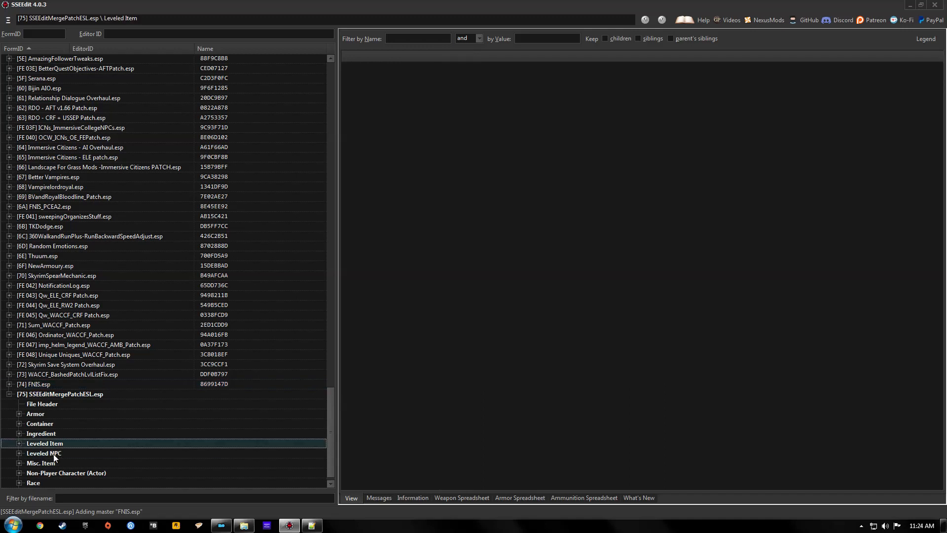
pyautogui.click(44, 452)
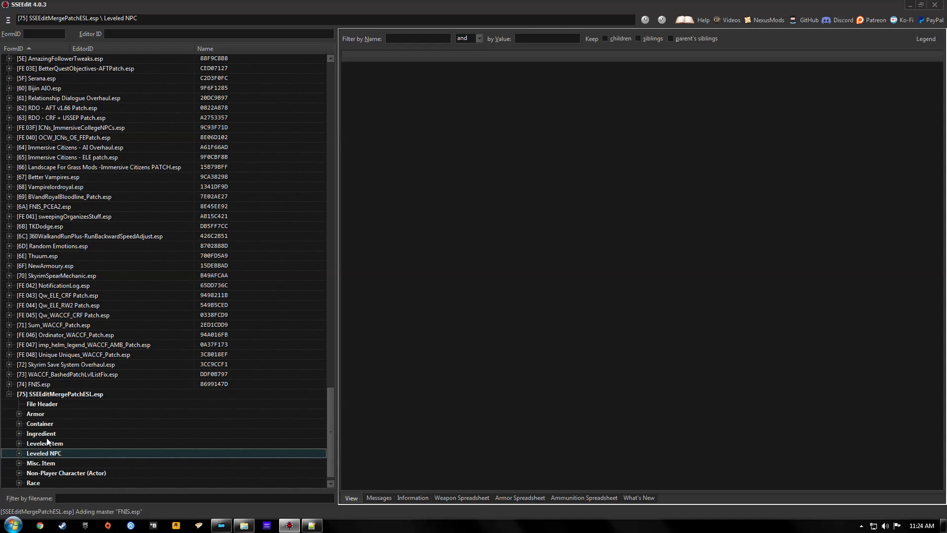
pyautogui.rightClick(44, 453)
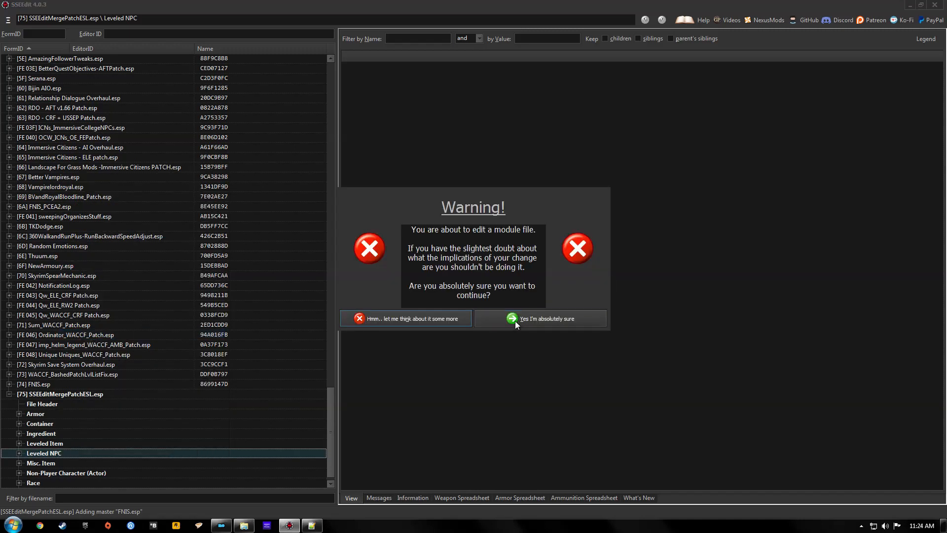
pyautogui.click(539, 318)
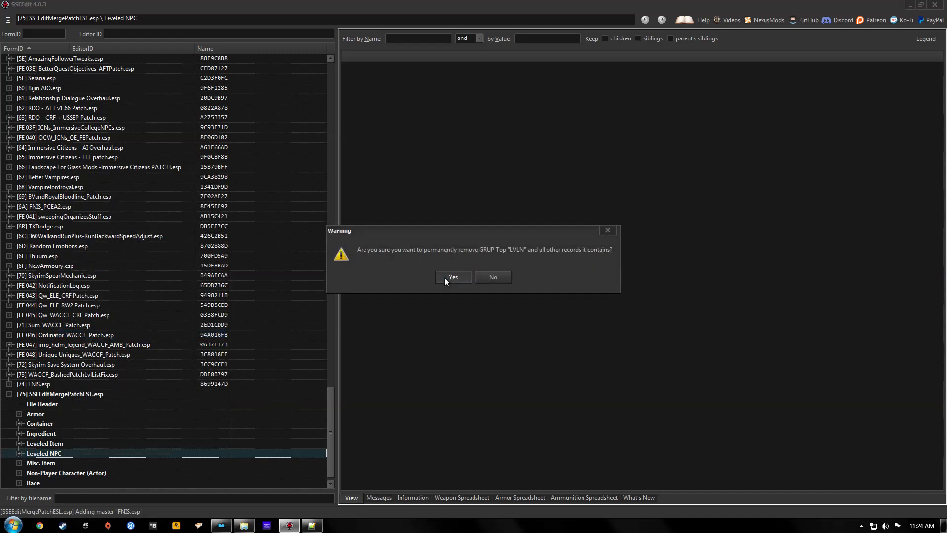
pyautogui.click(452, 276)
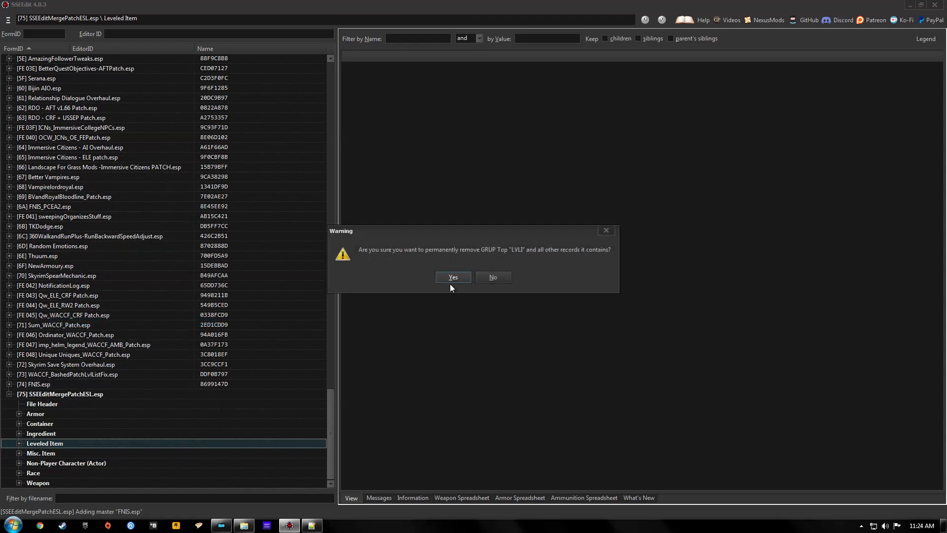
pyautogui.click(452, 277)
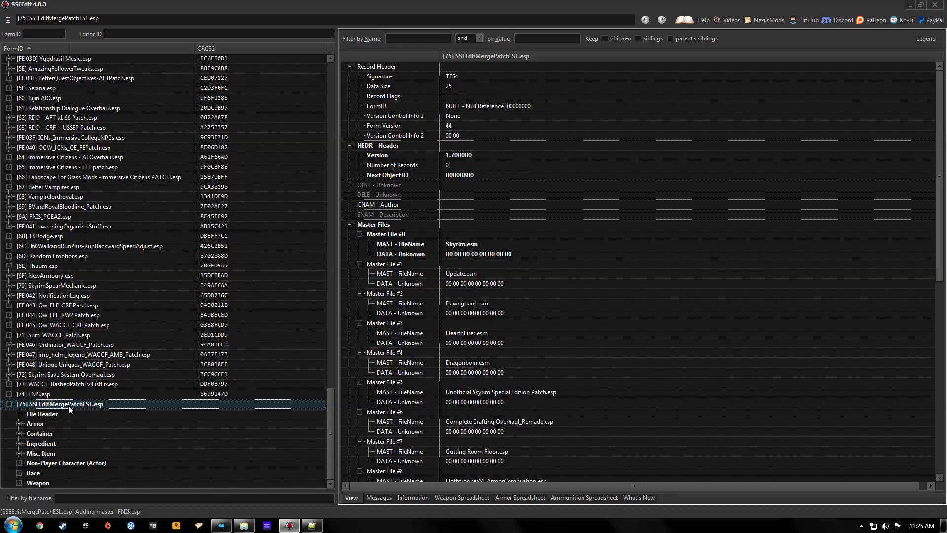
# Clean the plugin's masters to fourteen and tick the ESL record flag in its File Header
pyautogui.rightClick(61, 403)
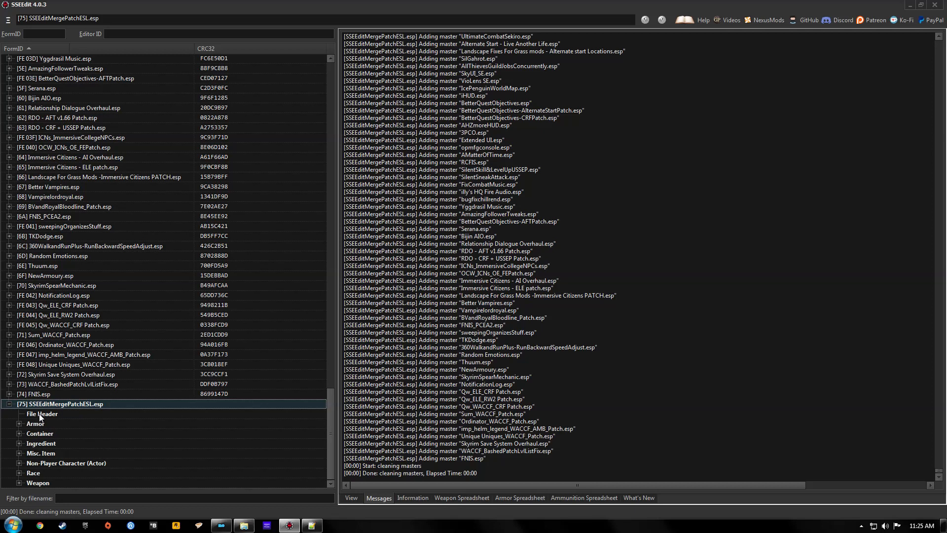
pyautogui.click(42, 414)
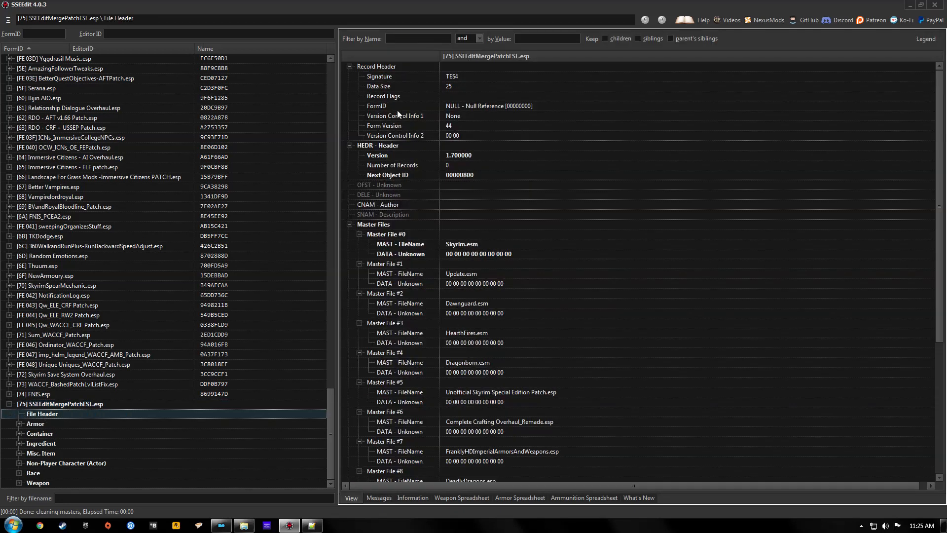
pyautogui.moveTo(467, 96)
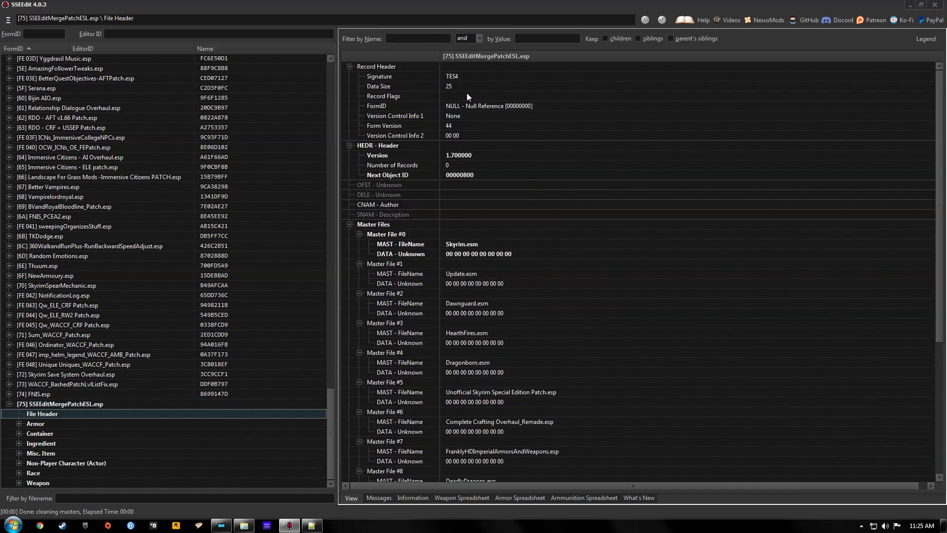
pyautogui.click(665, 96)
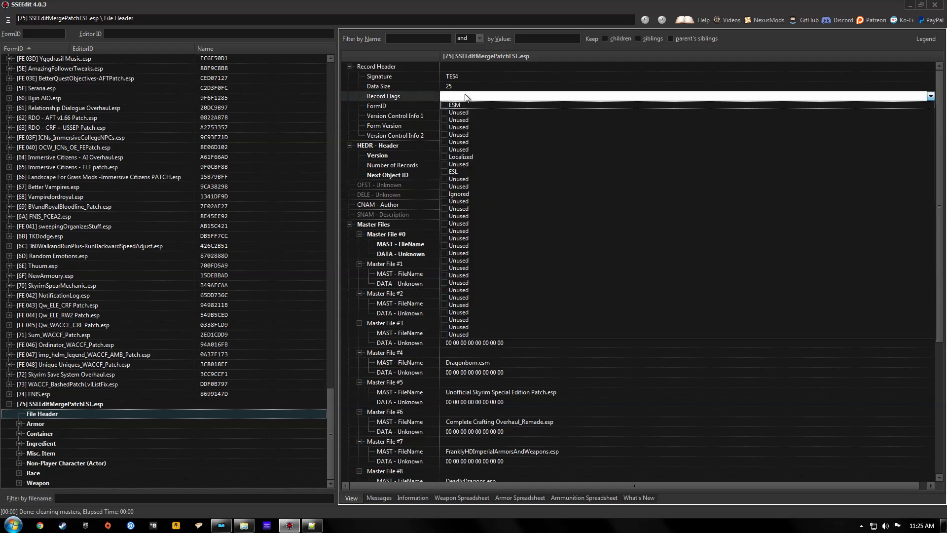
pyautogui.click(445, 172)
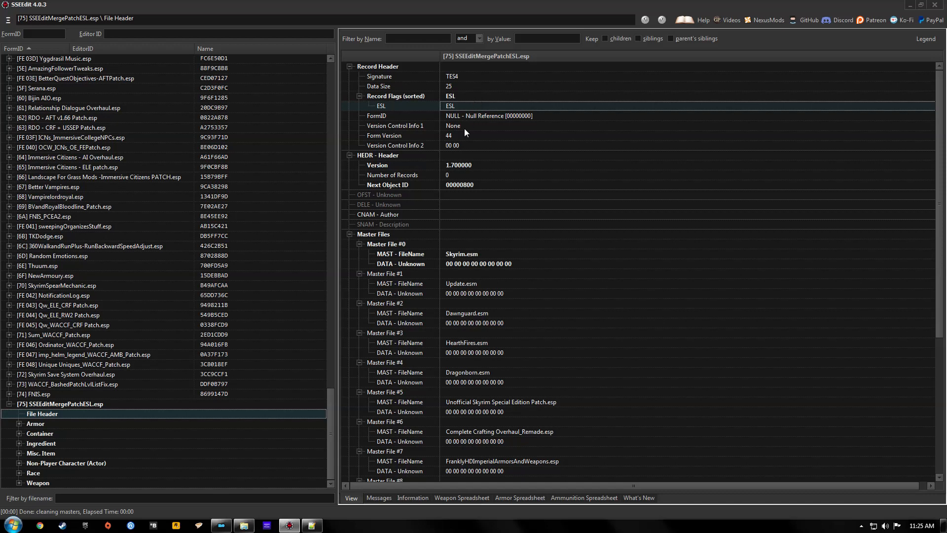
pyautogui.moveTo(942, 268)
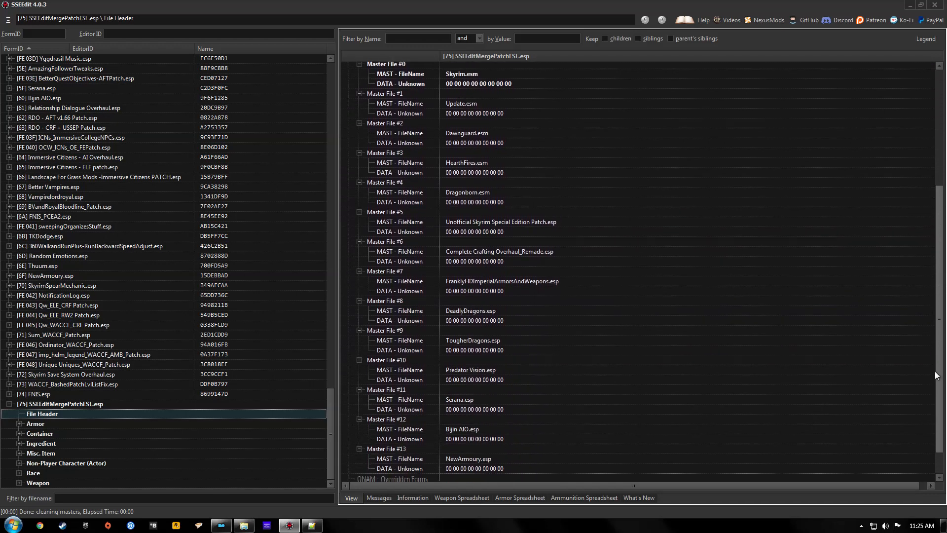
pyautogui.scroll(-3)
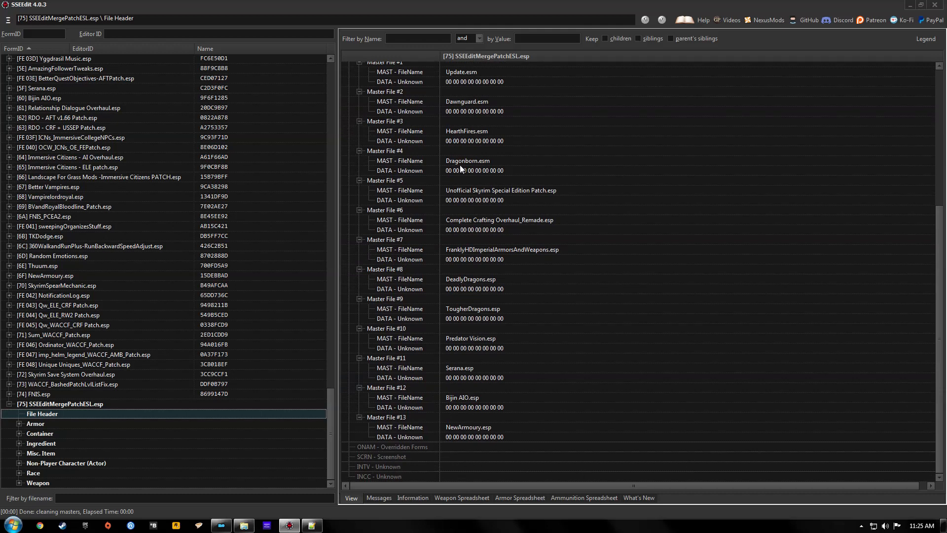
pyautogui.moveTo(918, 383)
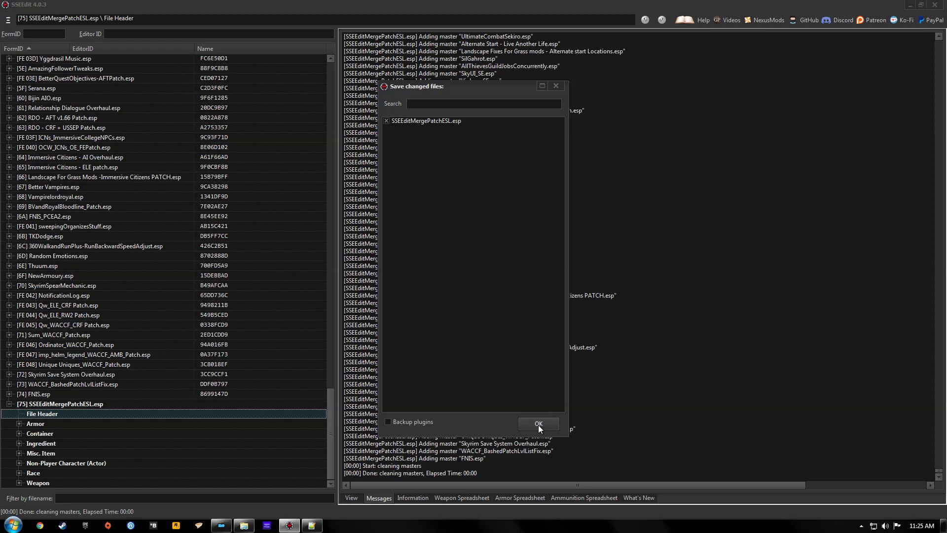
# Confirm saving SSEEditMergePatchESL.esp in the Save changed files dialog
pyautogui.click(537, 423)
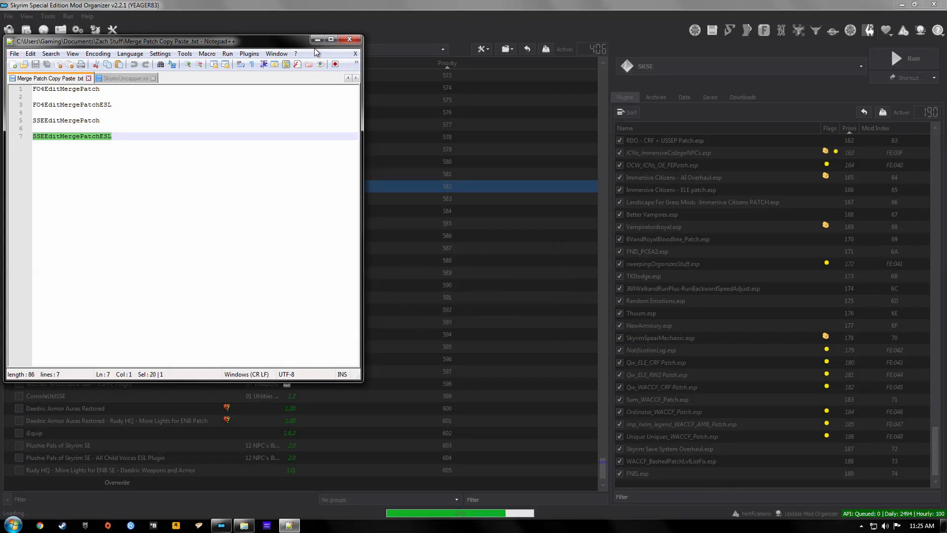
# Minimize Notepad++, open Overwrite, and delete its SSEEdit Cache folder
pyautogui.click(355, 39)
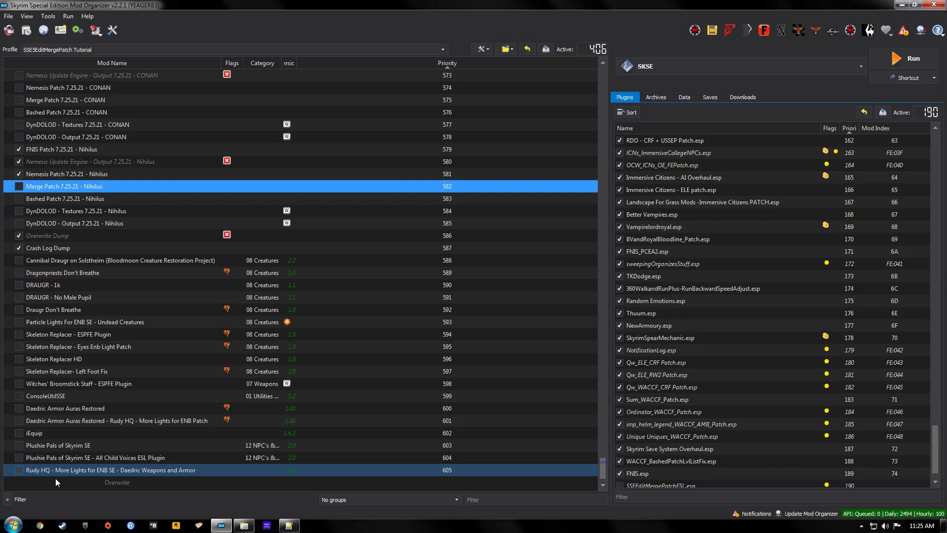
pyautogui.moveTo(103, 487)
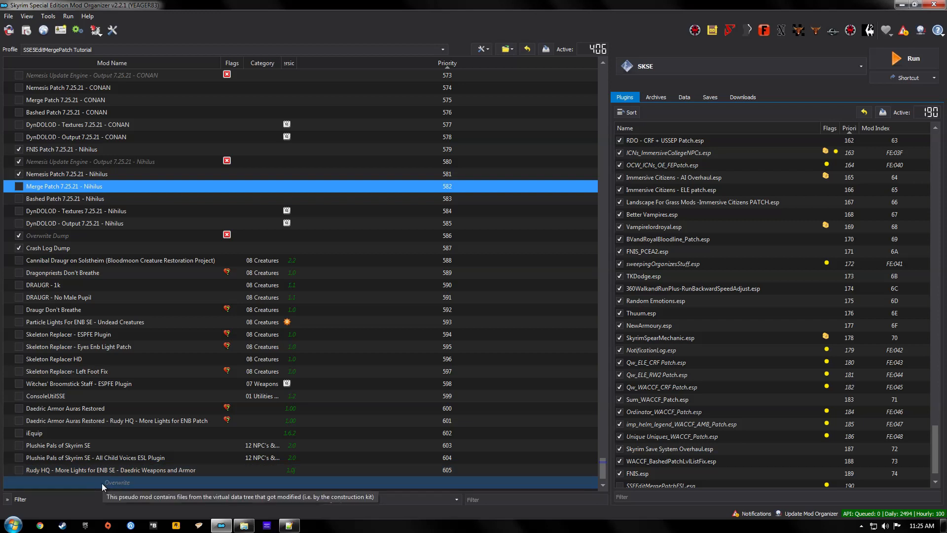
pyautogui.doubleClick(117, 482)
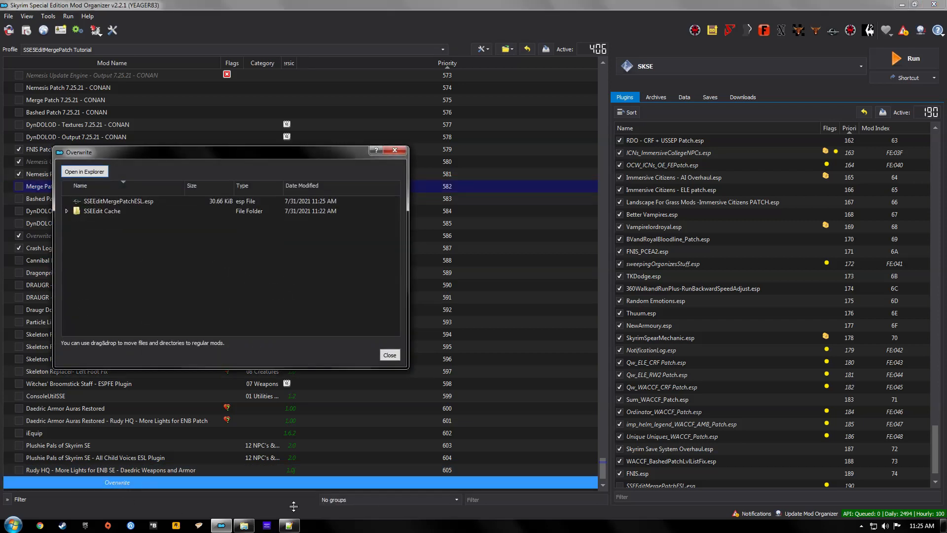
pyautogui.click(102, 210)
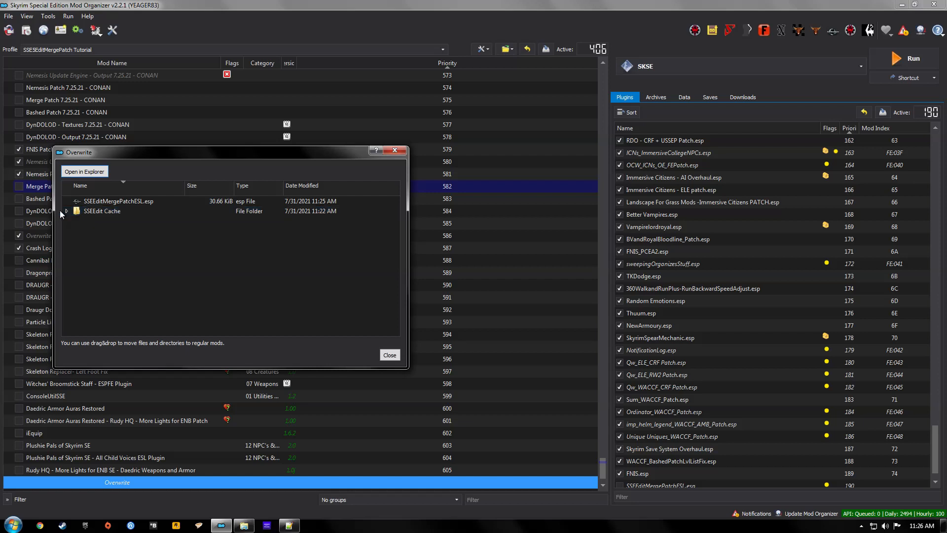
pyautogui.click(65, 210)
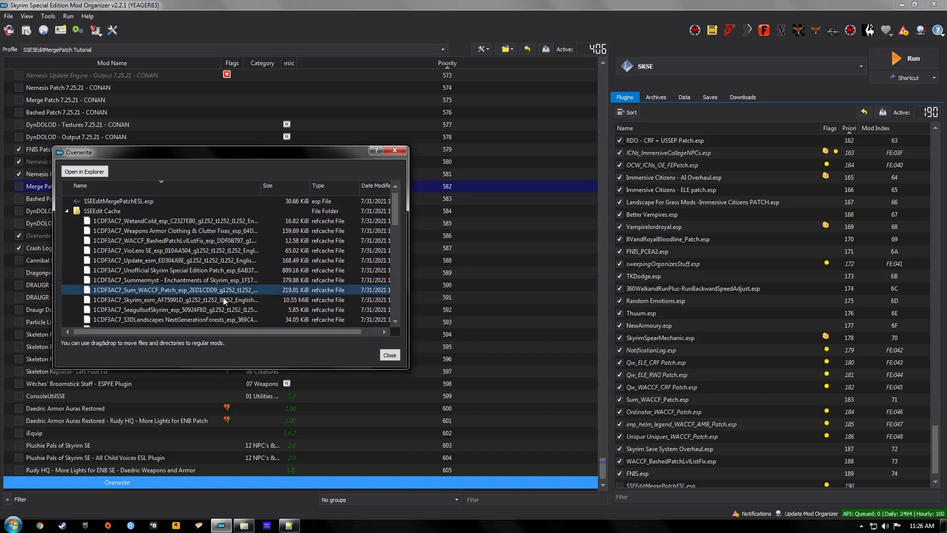
pyautogui.click(175, 220)
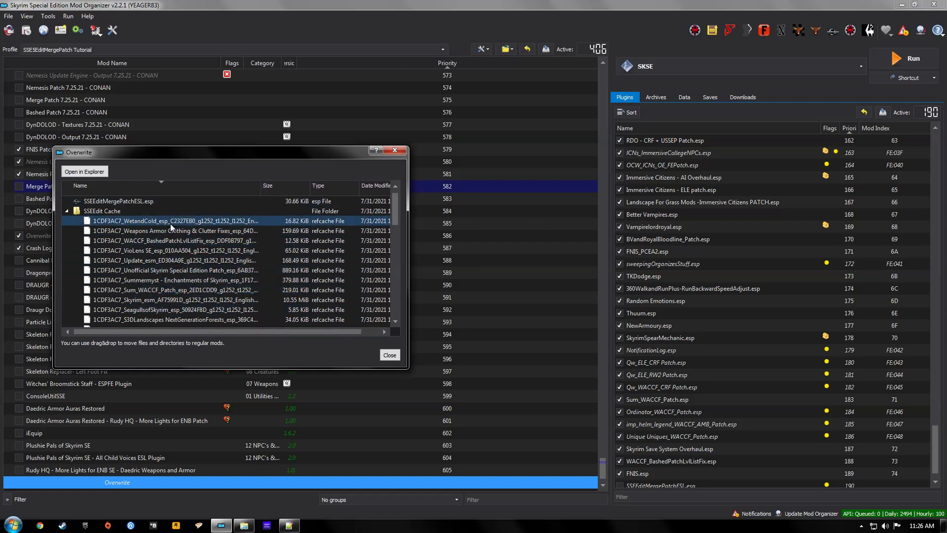
pyautogui.click(175, 231)
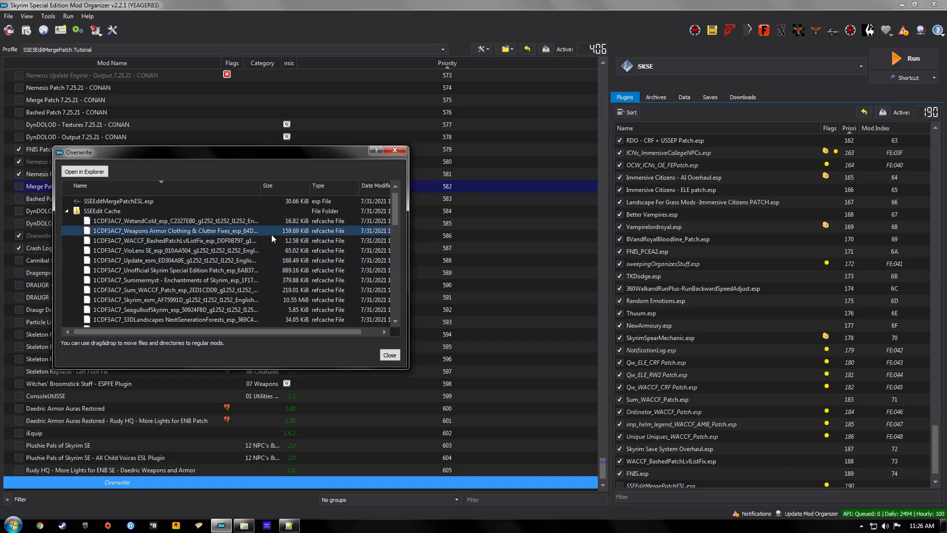
pyautogui.click(102, 211)
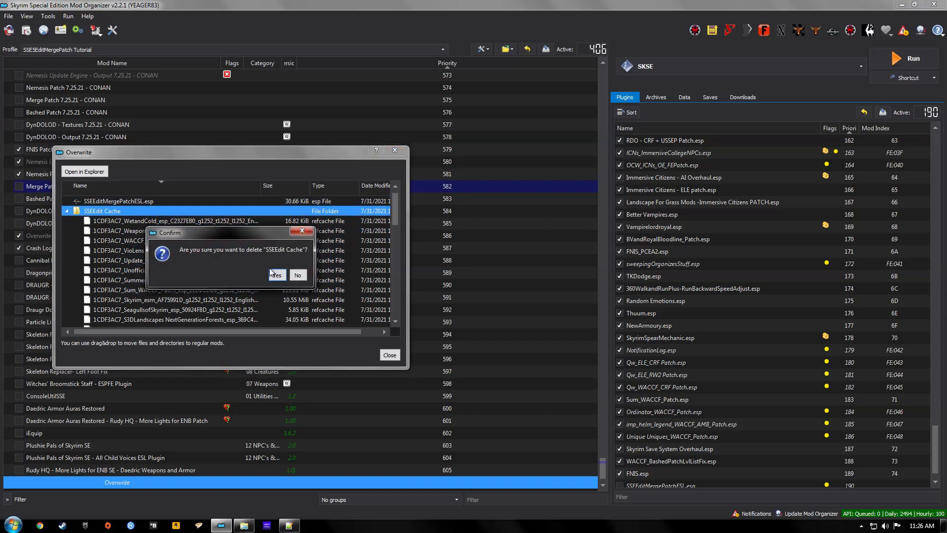
pyautogui.click(276, 275)
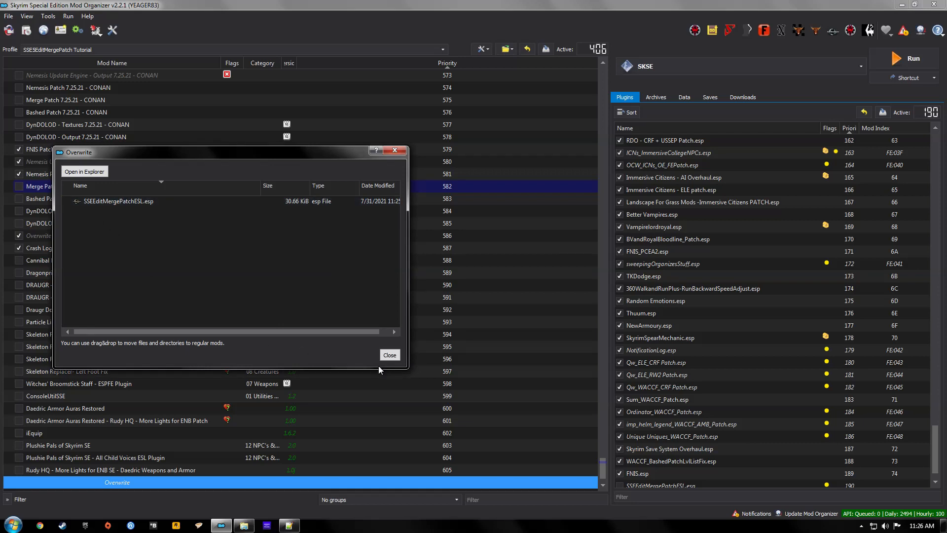
# Bring up the context menu for the Overwrite entry
pyautogui.rightClick(117, 482)
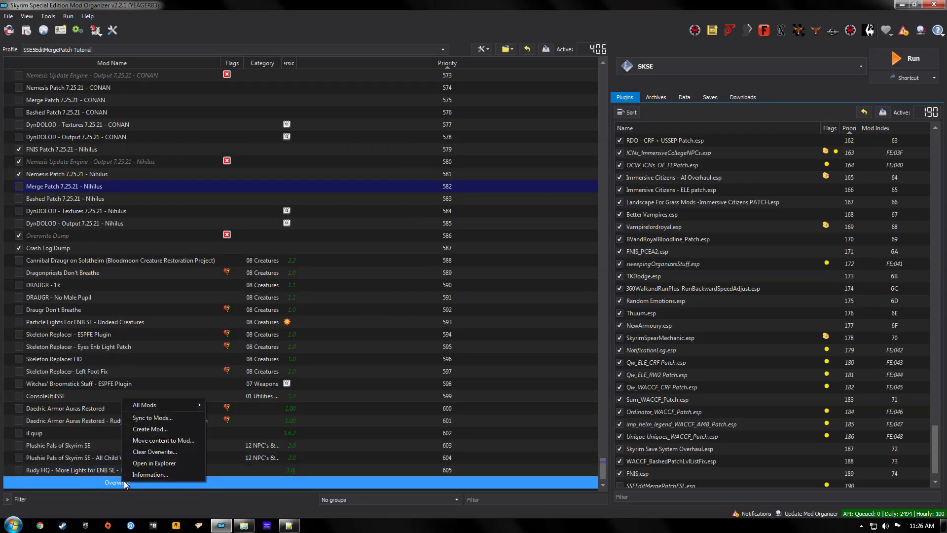
# Create the mod 'Merge Patch 7.31.21 - Tutorial' from Overwrite and enable it
pyautogui.click(150, 429)
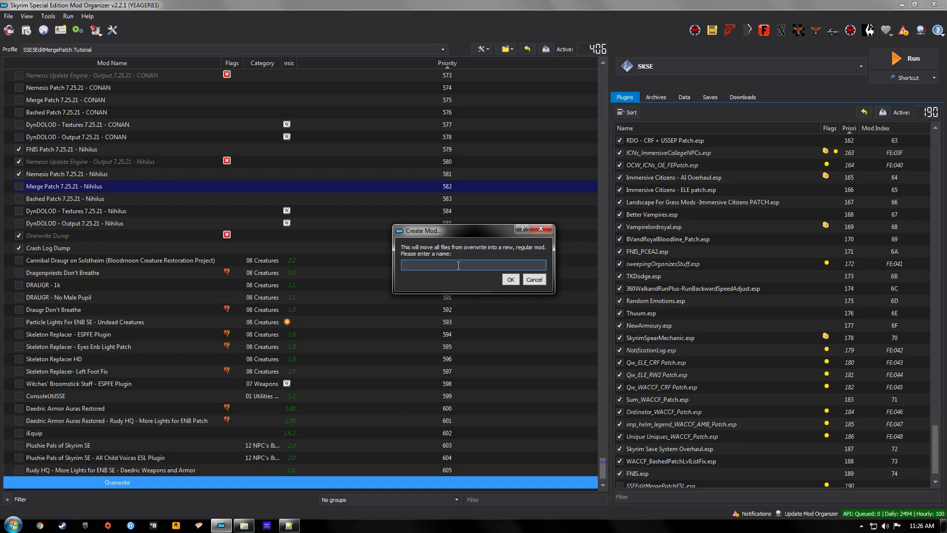
pyautogui.write('Merge Patch 7.31.21 -')
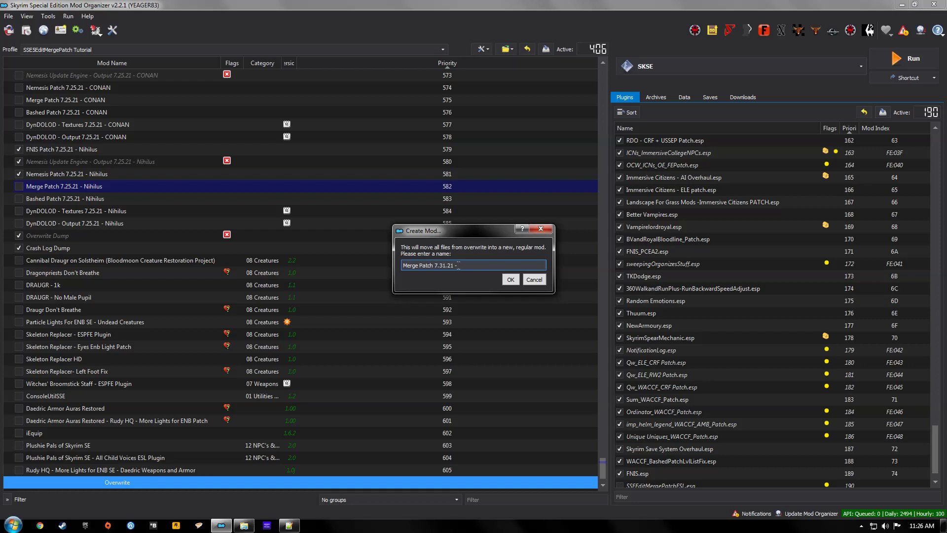
pyautogui.write('Tutorial')
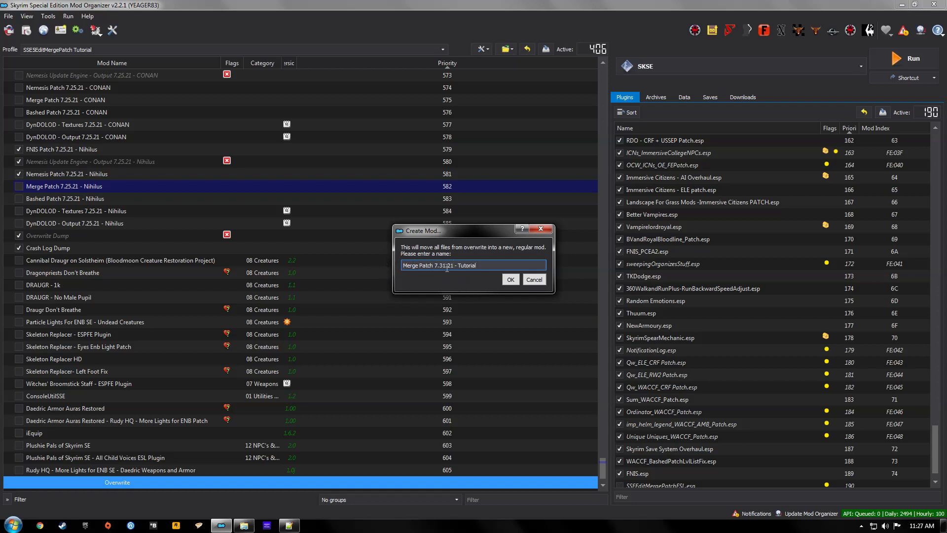
pyautogui.doubleClick(466, 266)
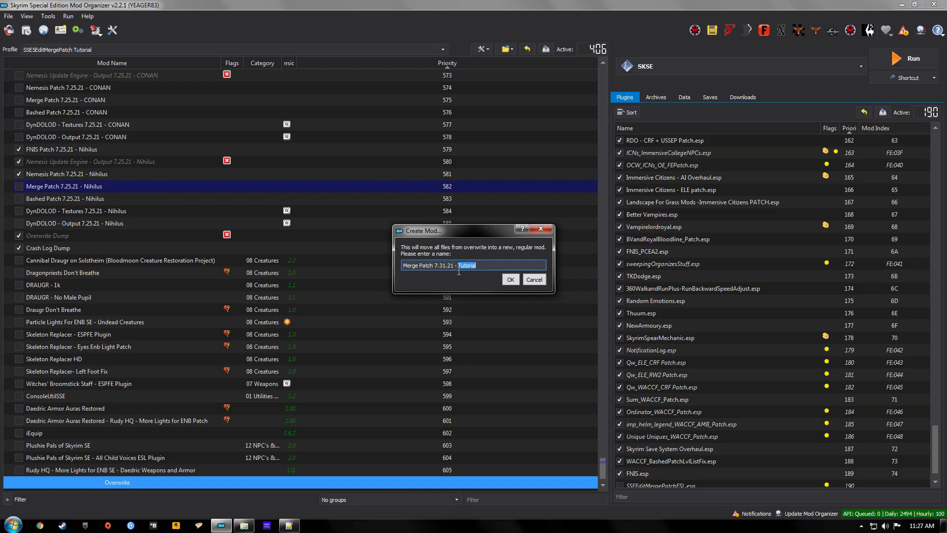
pyautogui.click(509, 278)
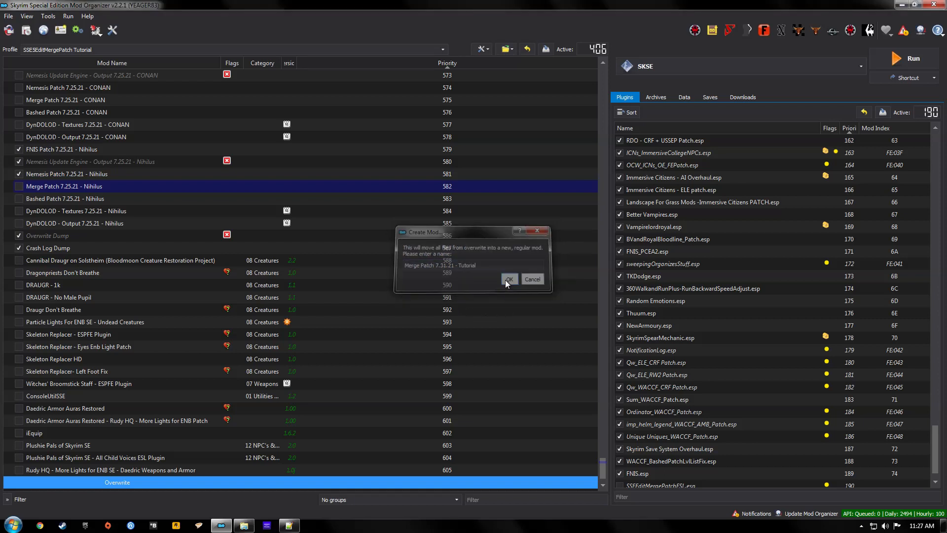
pyautogui.click(509, 278)
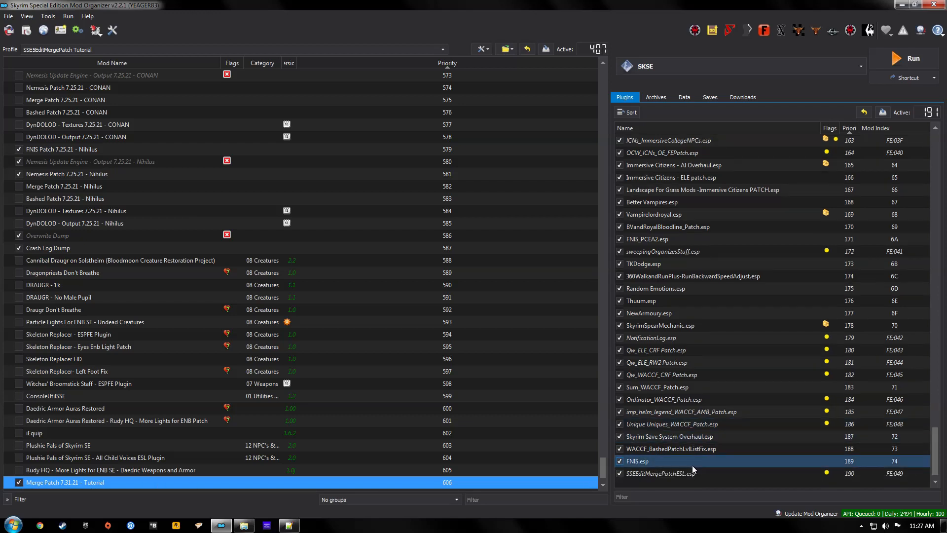
# Select SSEEditMergePatchESL.esp in the plugin load order to confirm it is active
pyautogui.click(659, 473)
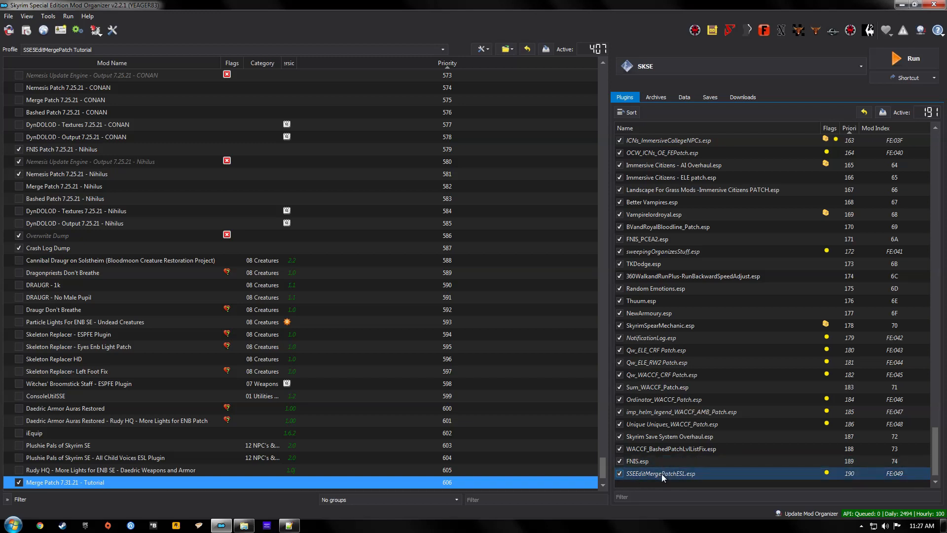
pyautogui.moveTo(660, 473)
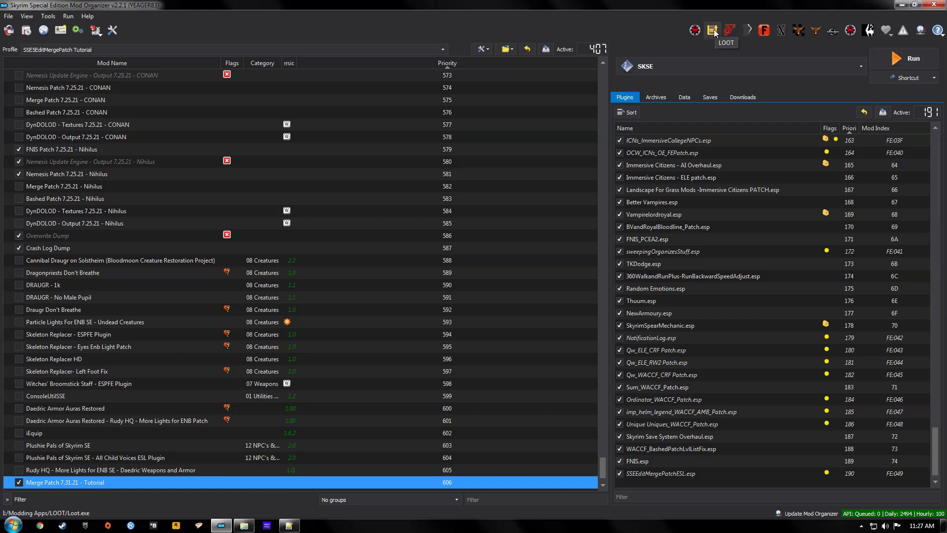
# Launch LOOT from the Mod Organizer 2 toolbar
pyautogui.click(712, 31)
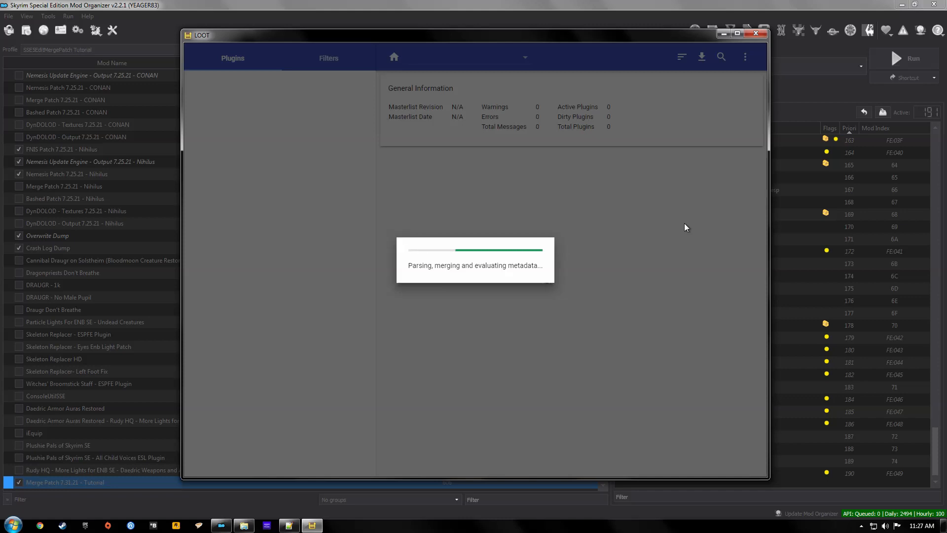
pyautogui.moveTo(388, 181)
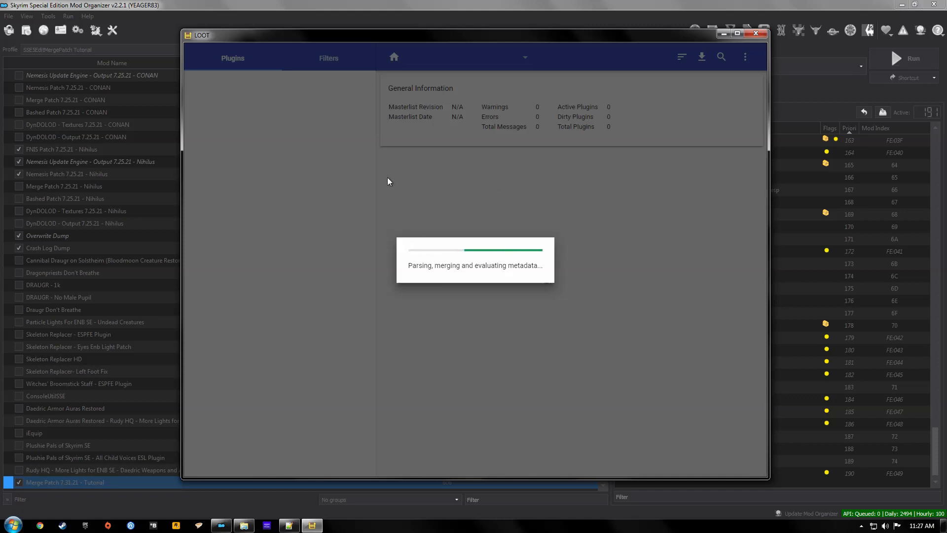
pyautogui.moveTo(637, 357)
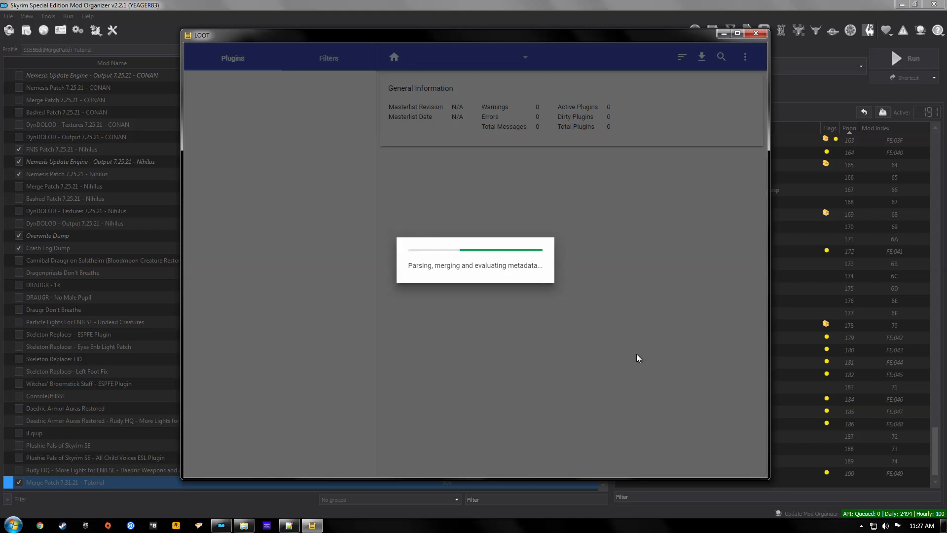
pyautogui.moveTo(629, 229)
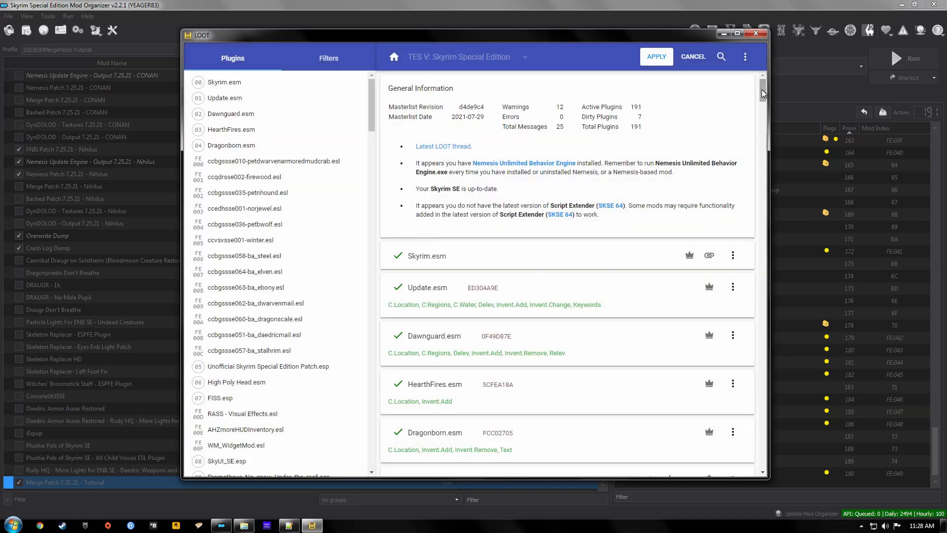
# Scroll through LOOT's plugin cards and inspect the bash tags of Better Vampires.esp
pyautogui.scroll(-3)
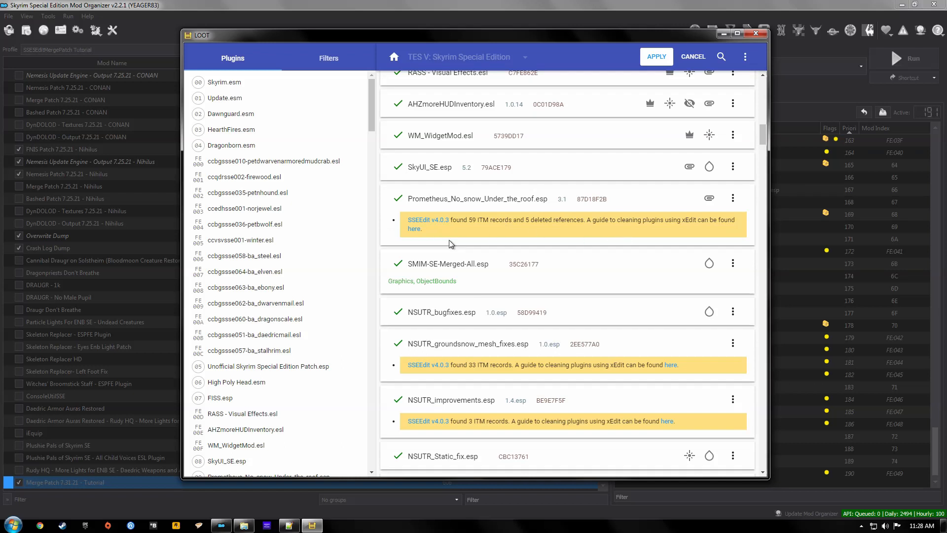
pyautogui.scroll(-3)
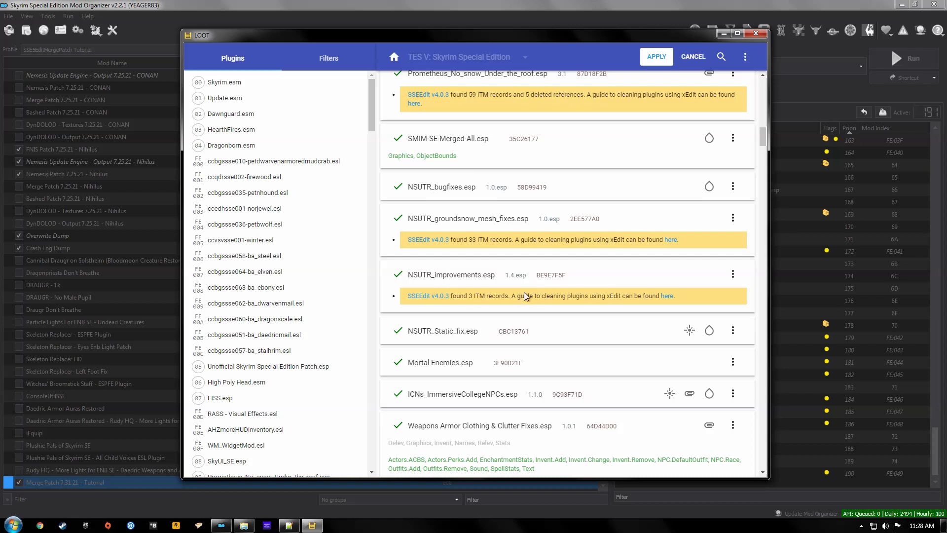
pyautogui.scroll(-3)
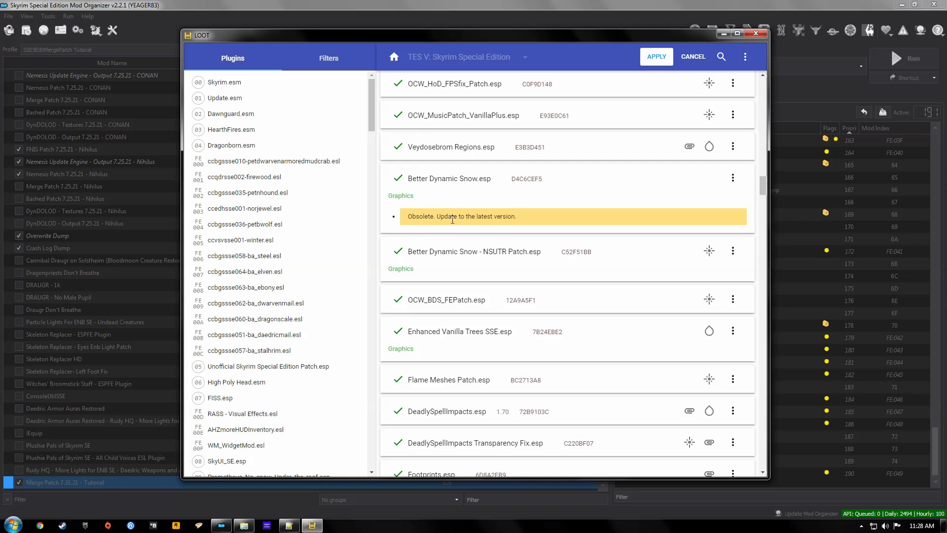
pyautogui.scroll(-3)
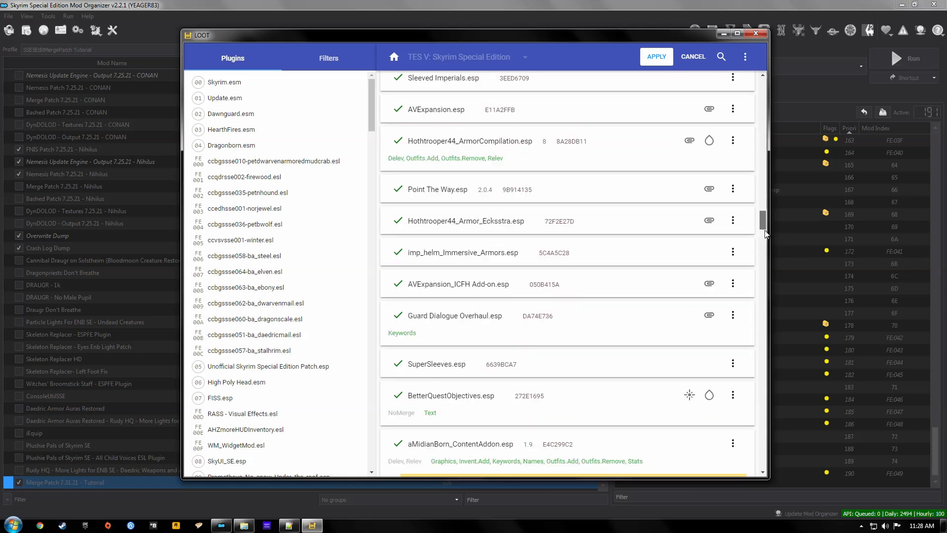
pyautogui.scroll(-3)
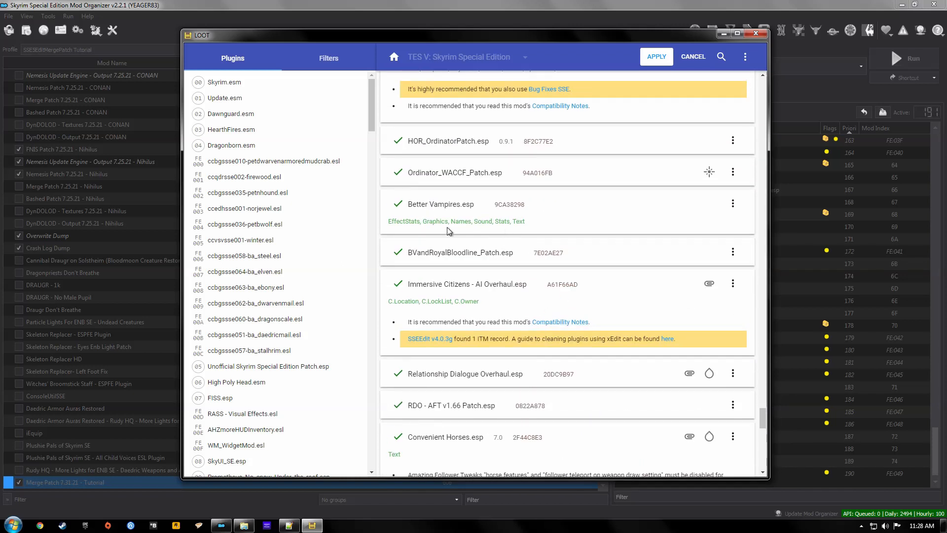
pyautogui.doubleClick(460, 221)
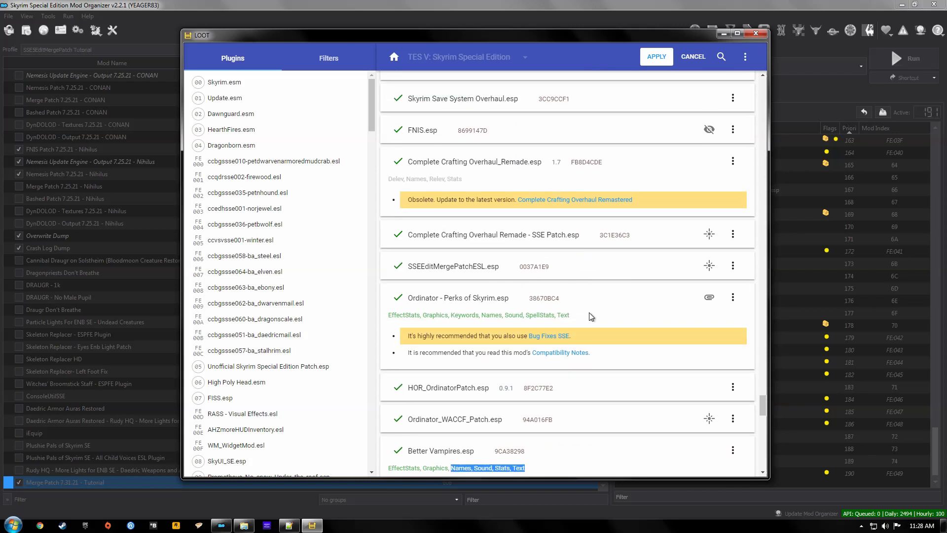
# Keep reviewing cards and check the Stats tag on aMidianBorn_ContentAddon.esp
pyautogui.scroll(-3)
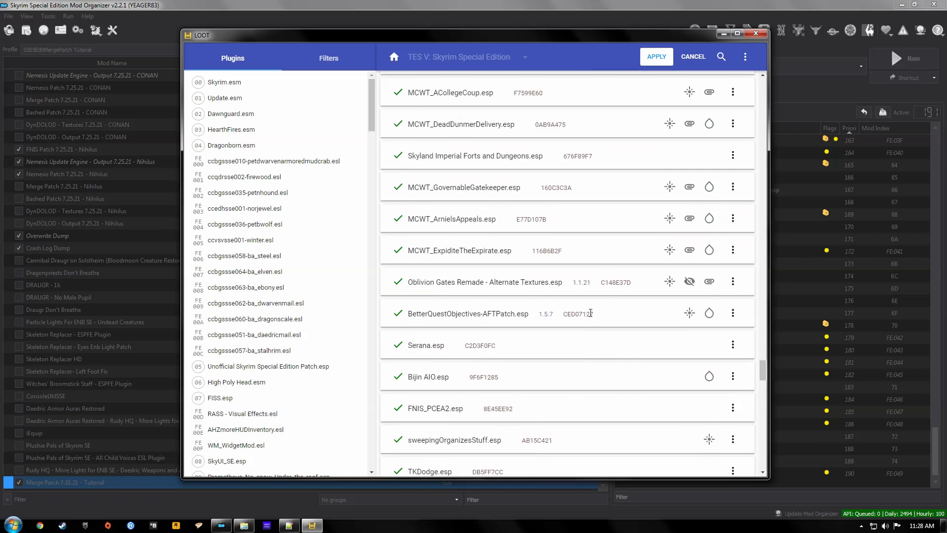
pyautogui.scroll(-3)
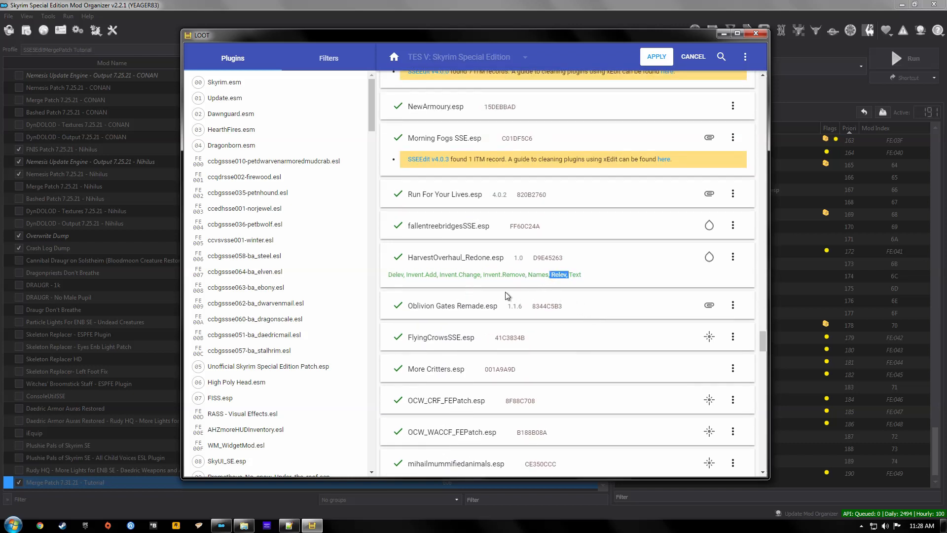
pyautogui.scroll(-3)
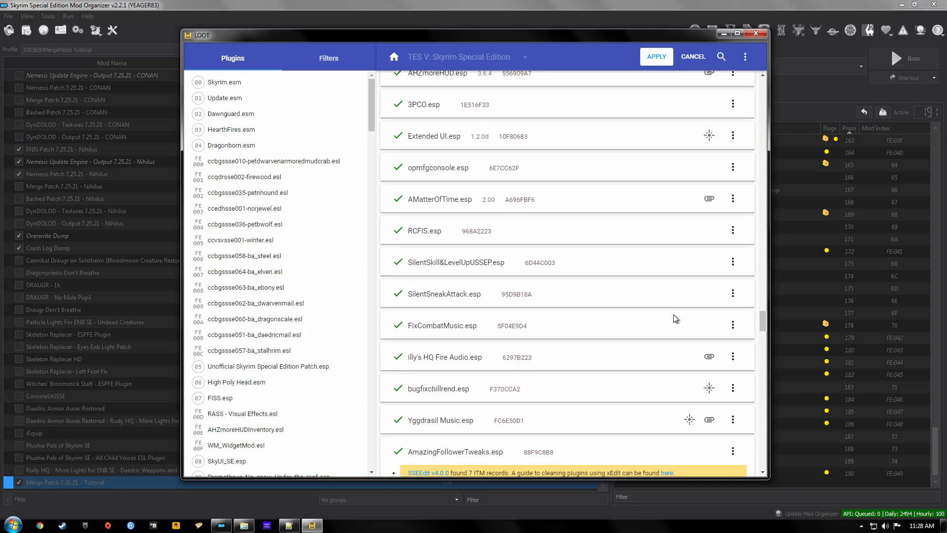
pyautogui.scroll(-3)
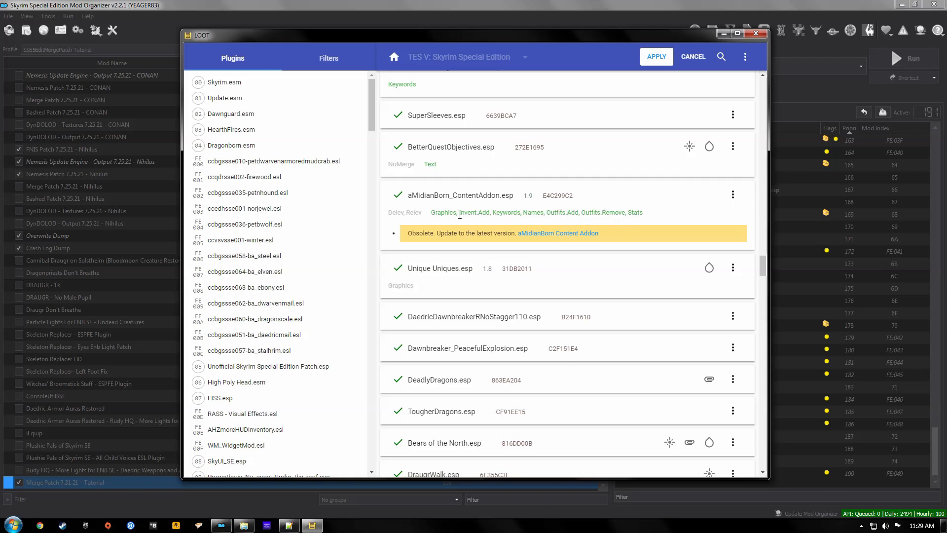
pyautogui.doubleClick(635, 212)
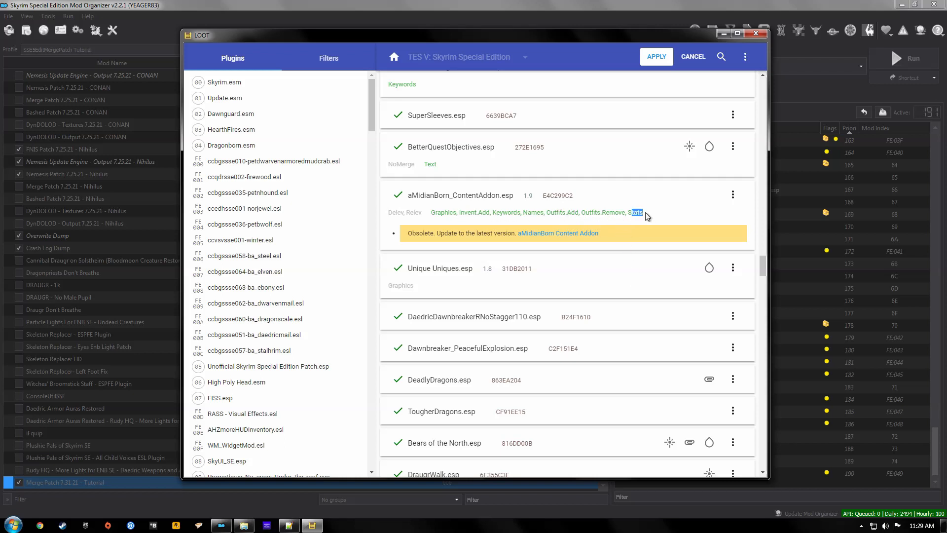
# Finish reviewing the plugin list, close LOOT and launch Wrye Bash
pyautogui.scroll(-3)
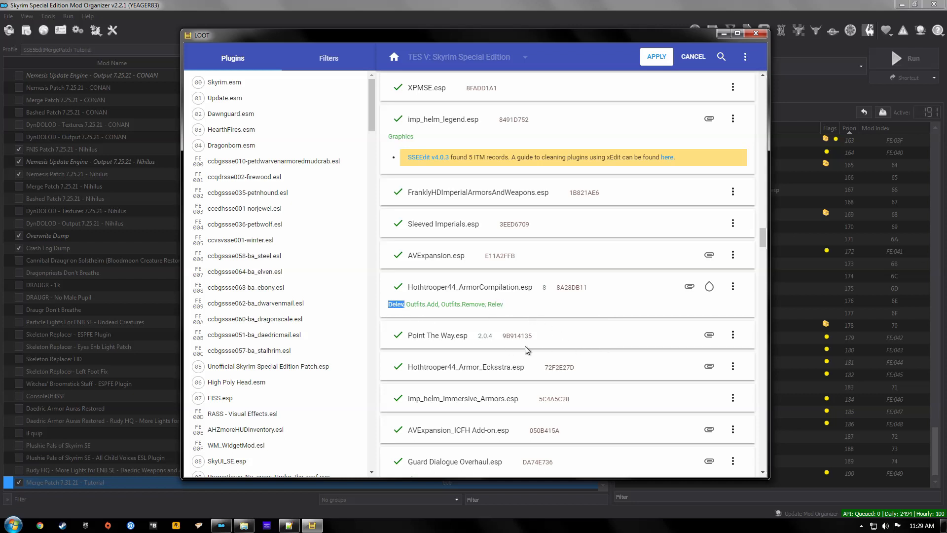
pyautogui.scroll(-3)
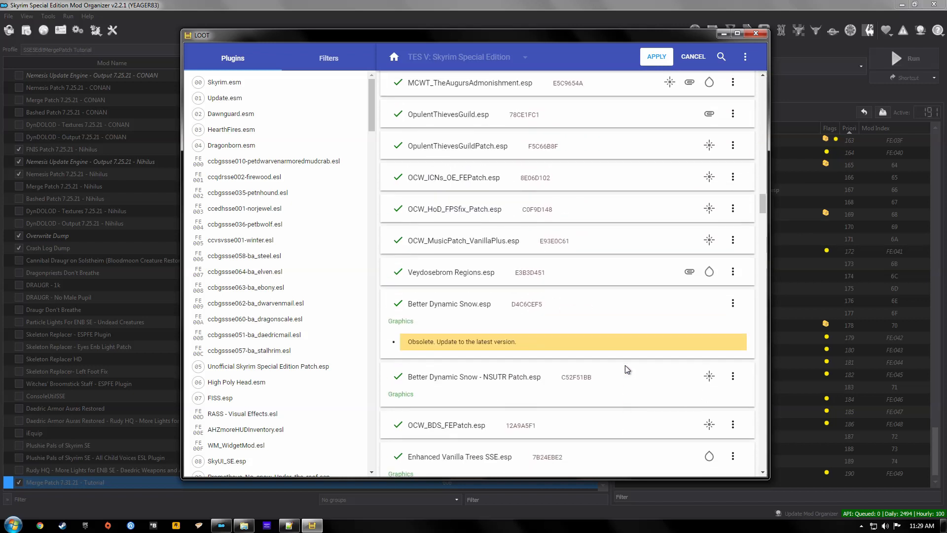
pyautogui.scroll(-3)
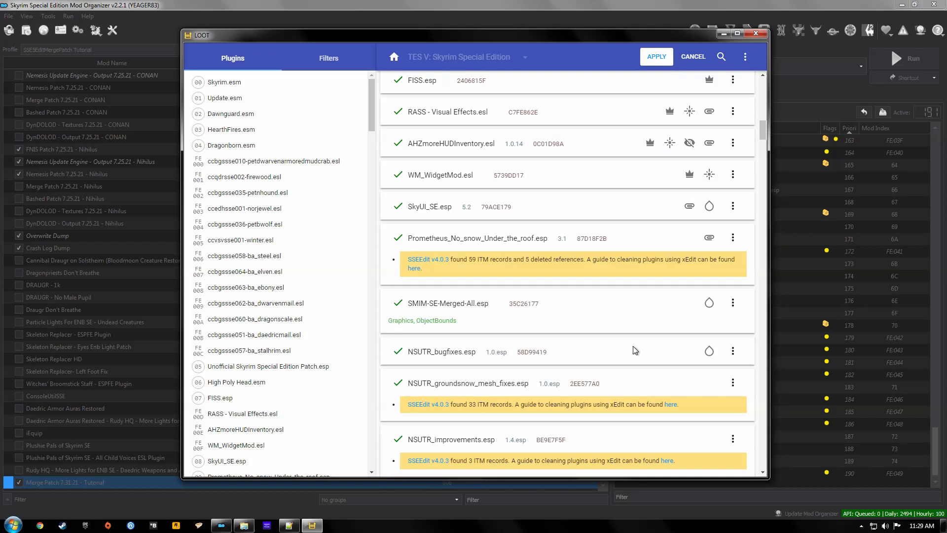
pyautogui.click(756, 32)
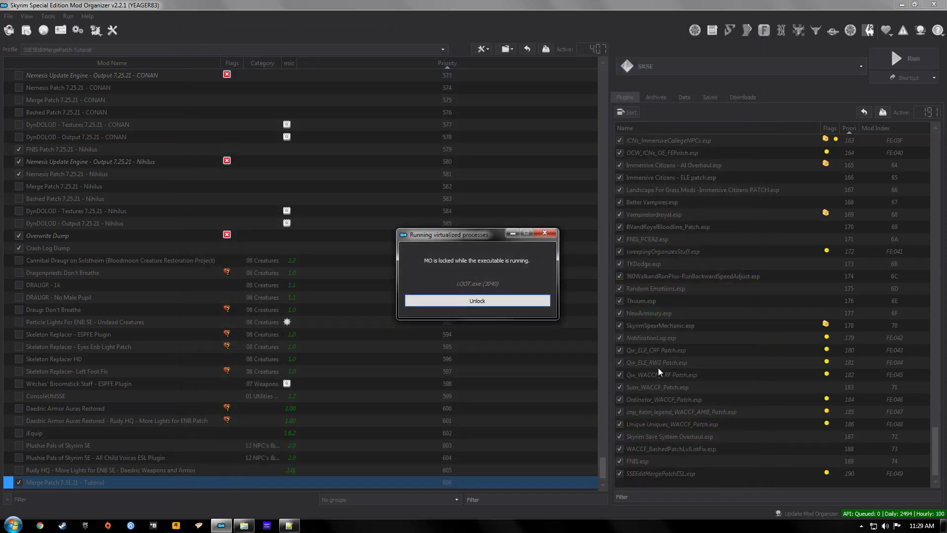
pyautogui.click(477, 300)
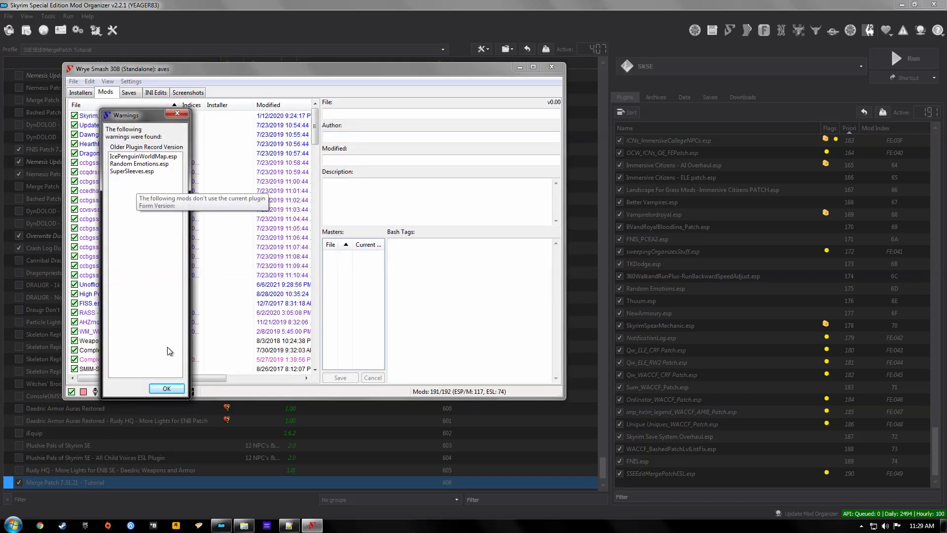
# Dismiss the older-version warnings and rebuild Bashed Patch, 0.esp despite the master errors
pyautogui.click(166, 388)
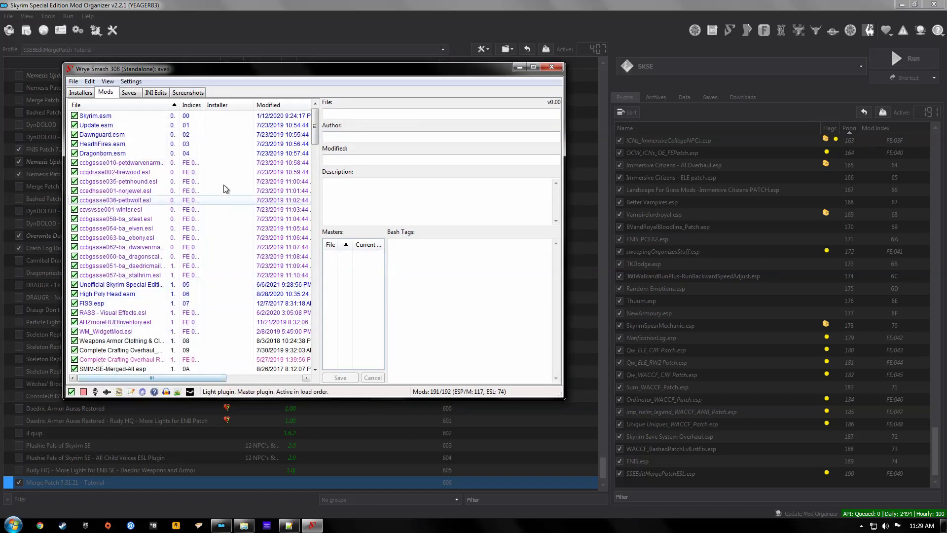
pyautogui.scroll(-3)
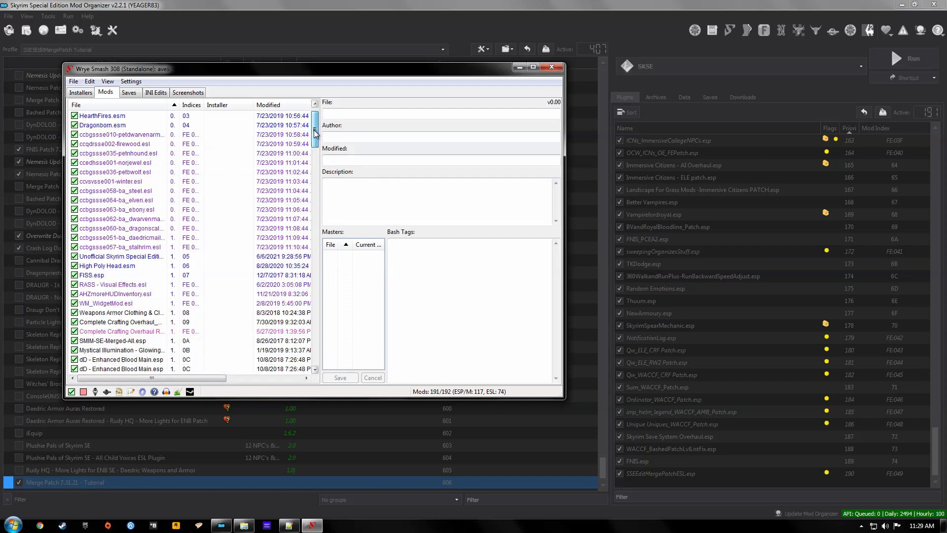
pyautogui.click(108, 368)
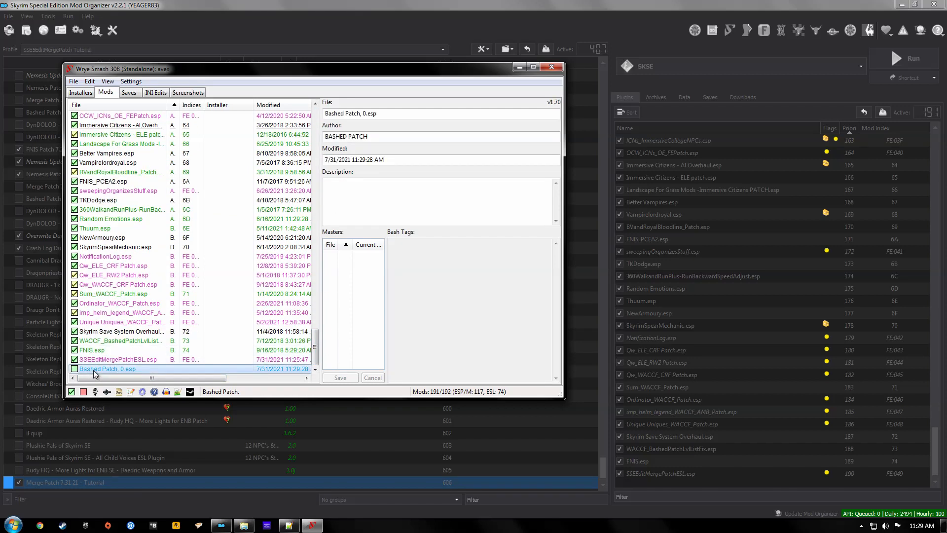
pyautogui.rightClick(108, 369)
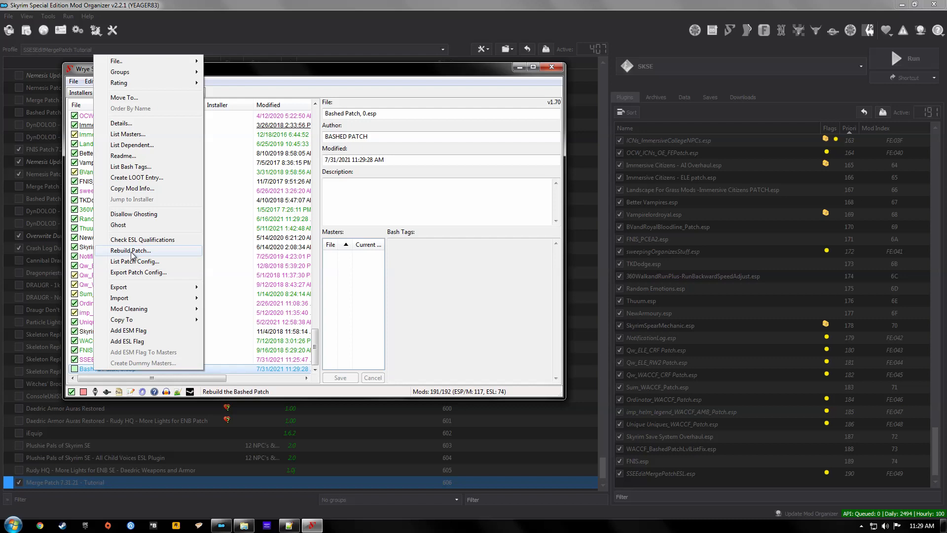
pyautogui.click(128, 250)
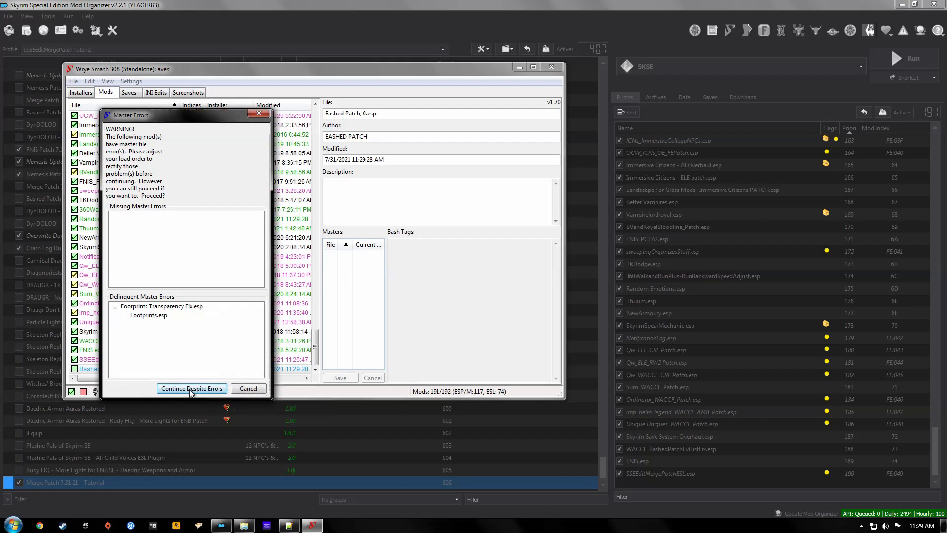
pyautogui.click(192, 388)
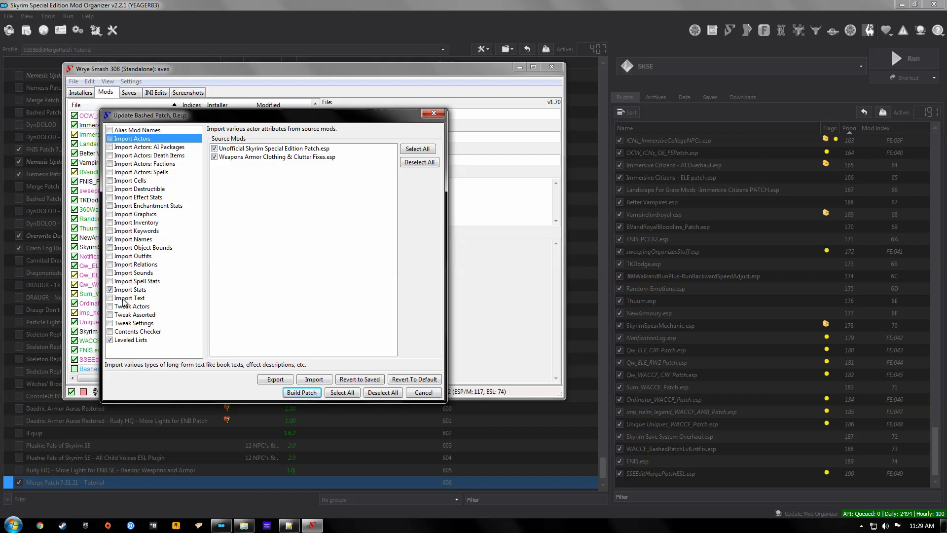
pyautogui.moveTo(137, 214)
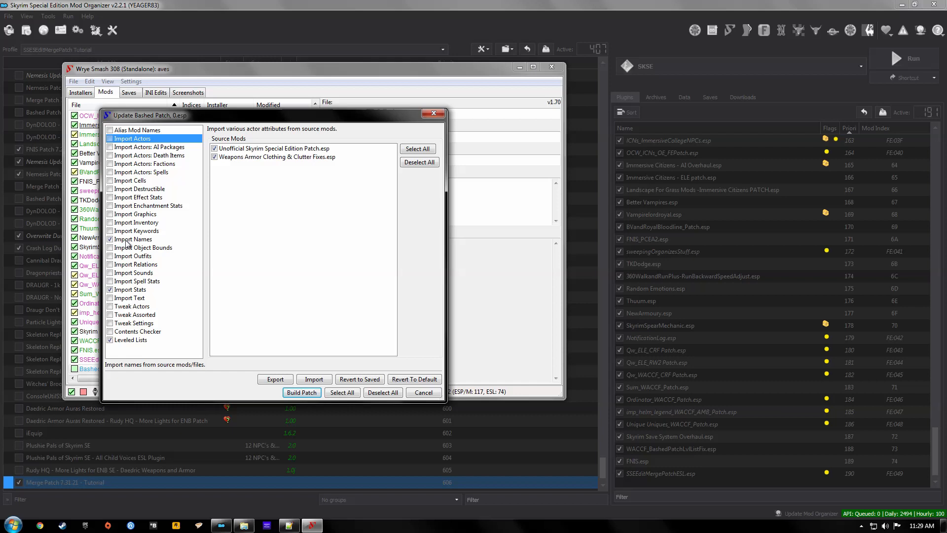
# Check the Import Names and Import Stats sources, then build Bashed Patch, 0.esp
pyautogui.click(130, 289)
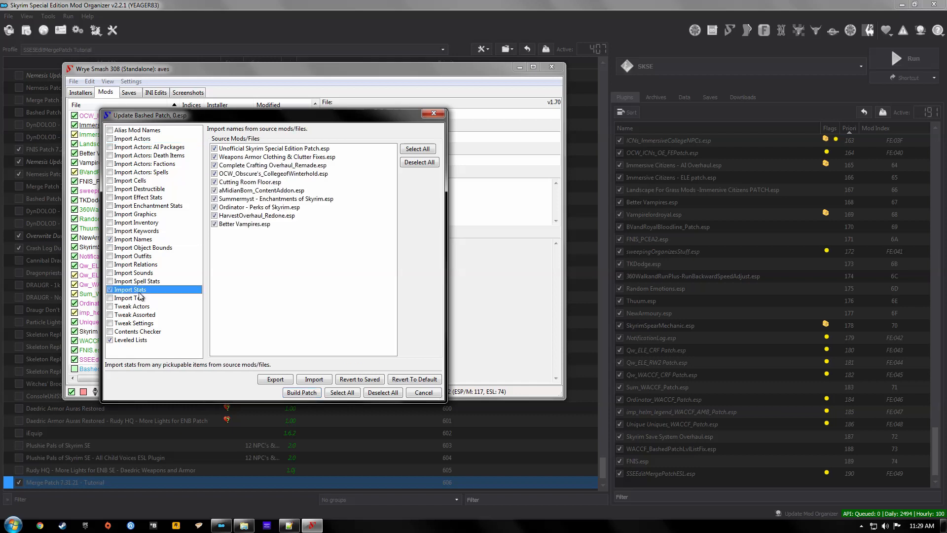
pyautogui.click(130, 339)
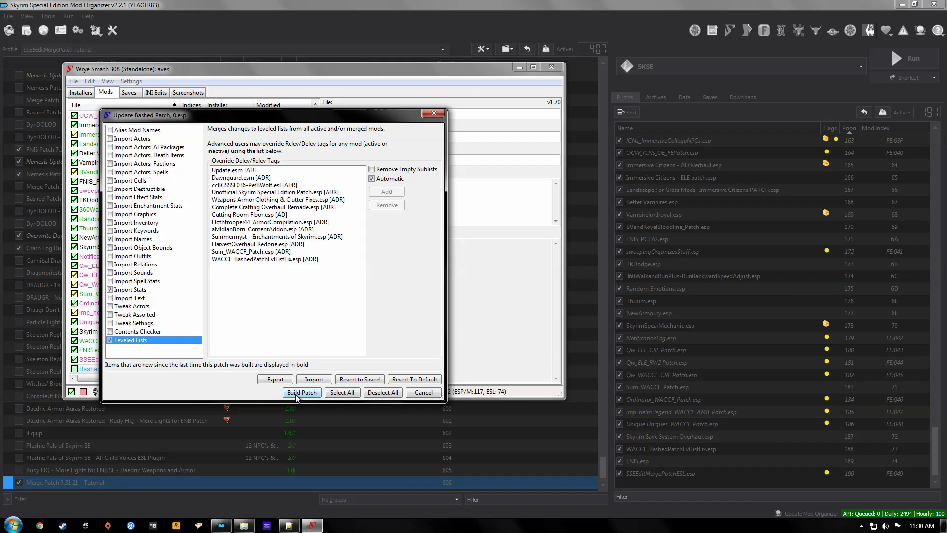
pyautogui.click(302, 392)
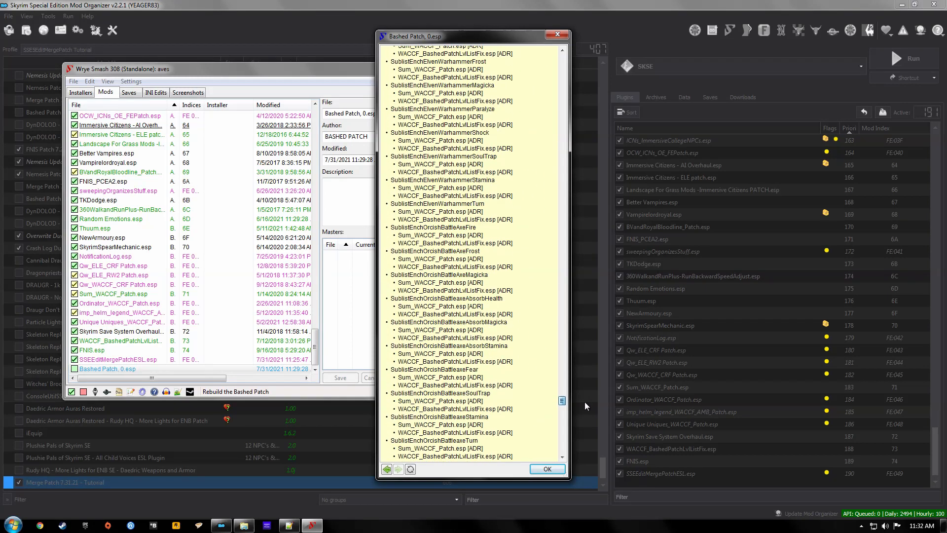
# Dismiss the build report, activate Bashed Patch, 0.esp and close Wrye Bash
pyautogui.scroll(-3)
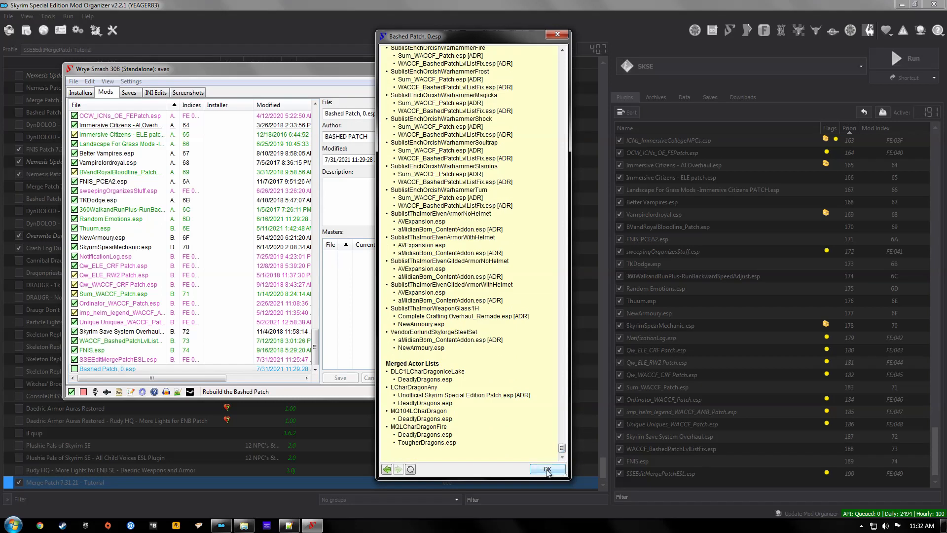
pyautogui.click(544, 470)
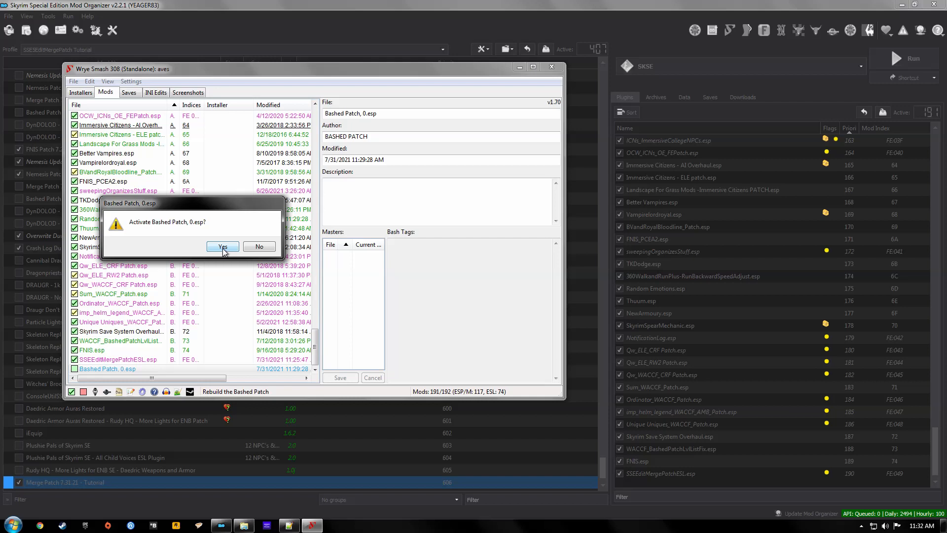
pyautogui.click(223, 247)
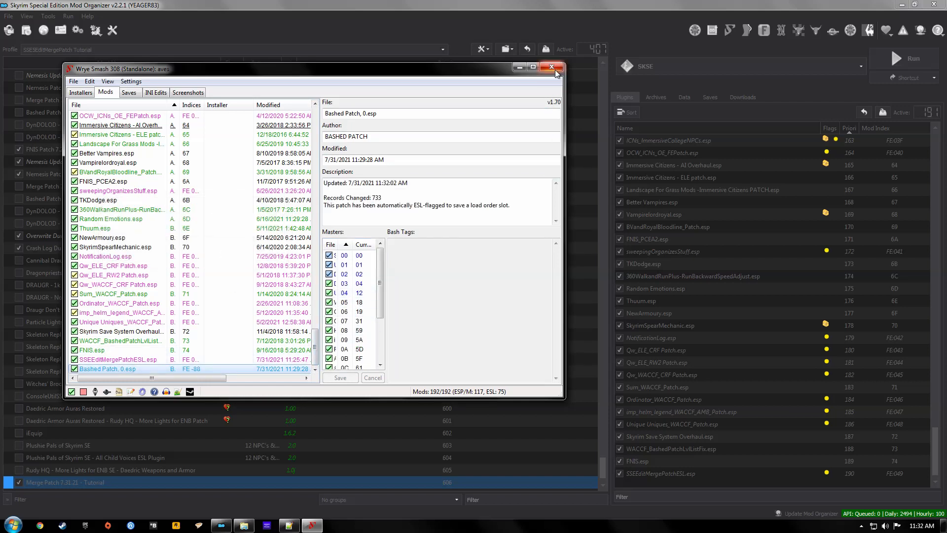
pyautogui.click(551, 67)
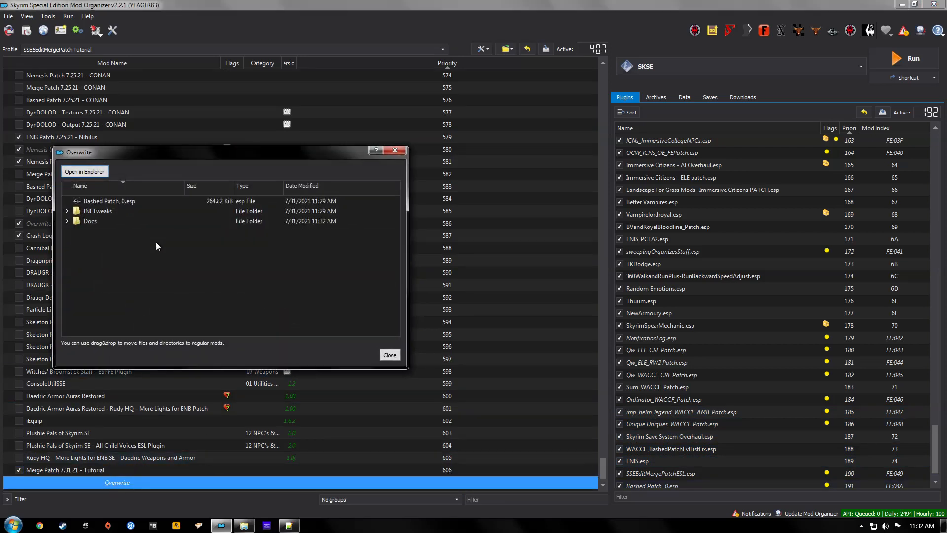
# Delete the INI Tweaks and Docs folders from overwrite, leaving only Bashed Patch, 0.esp
pyautogui.click(112, 201)
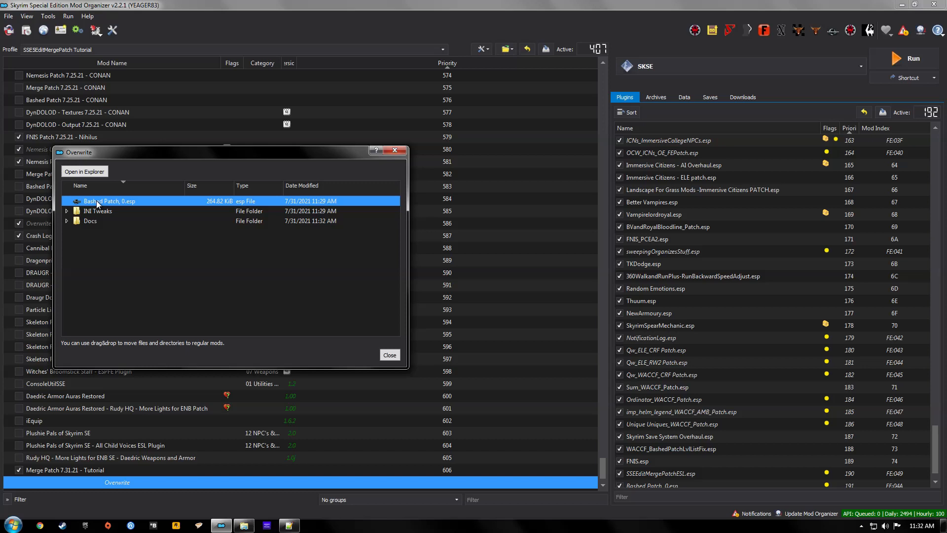
pyautogui.moveTo(92, 240)
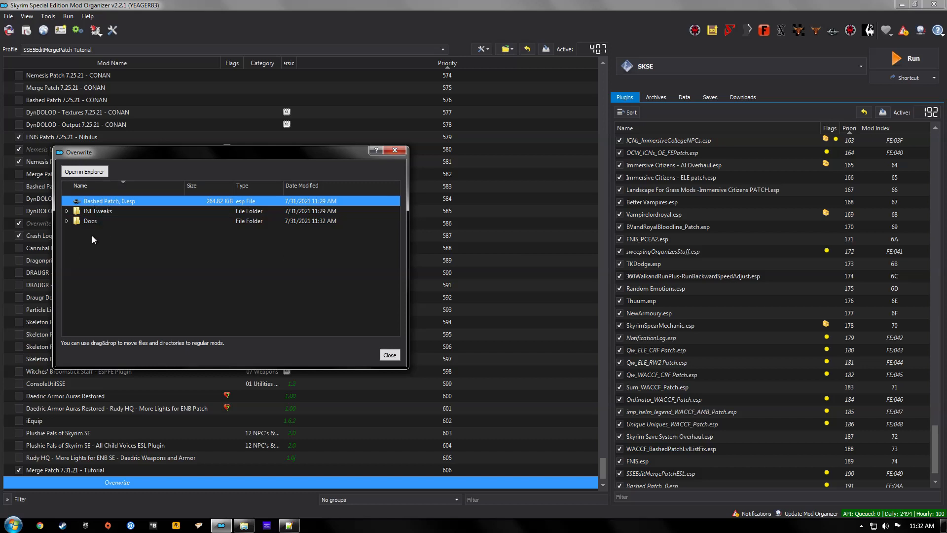
pyautogui.click(90, 221)
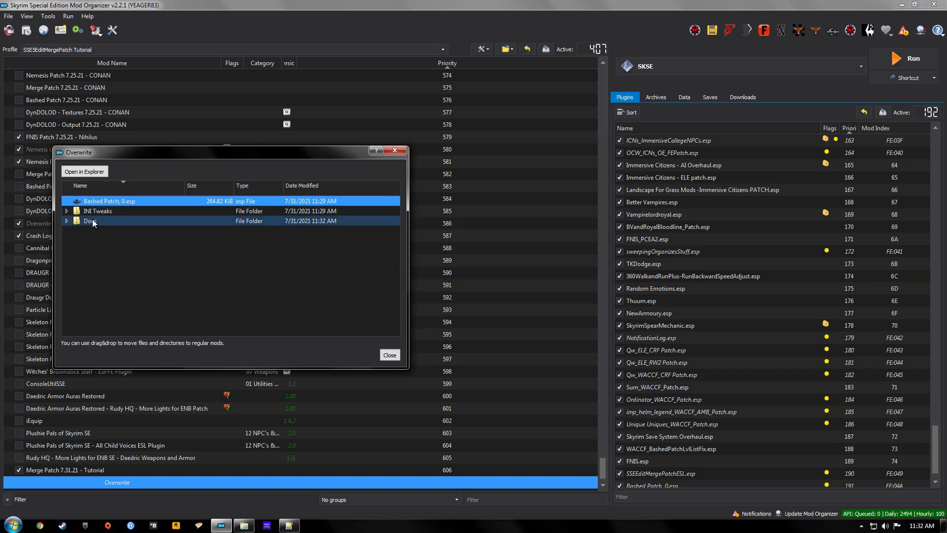
pyautogui.click(66, 221)
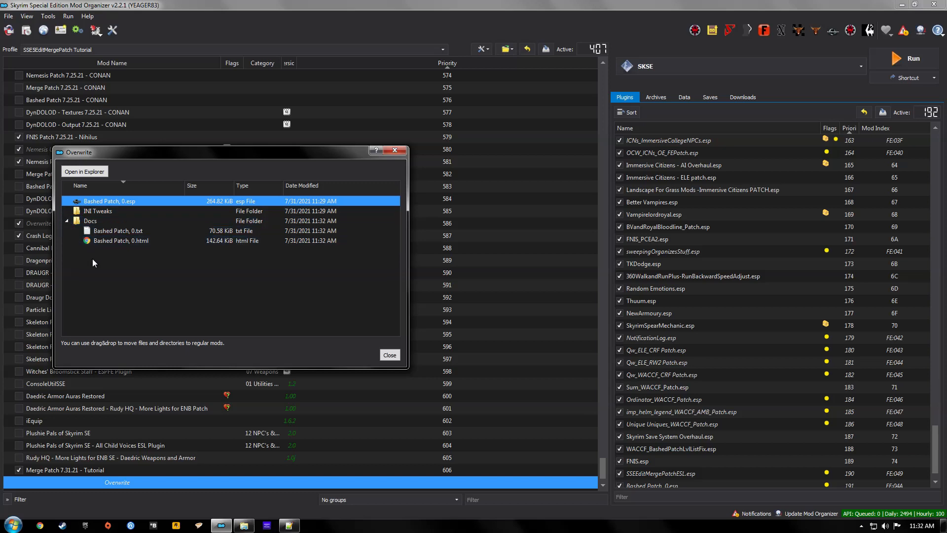
pyautogui.click(90, 221)
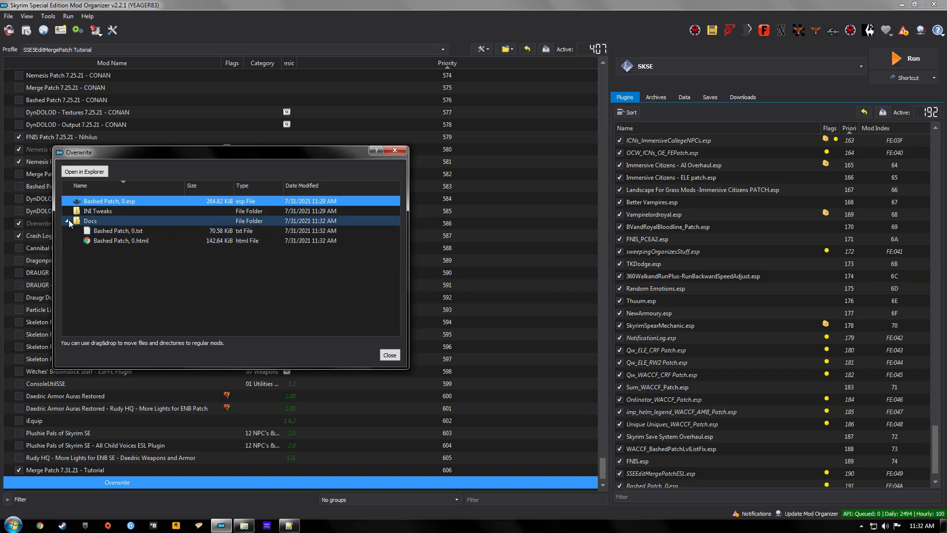
pyautogui.rightClick(97, 215)
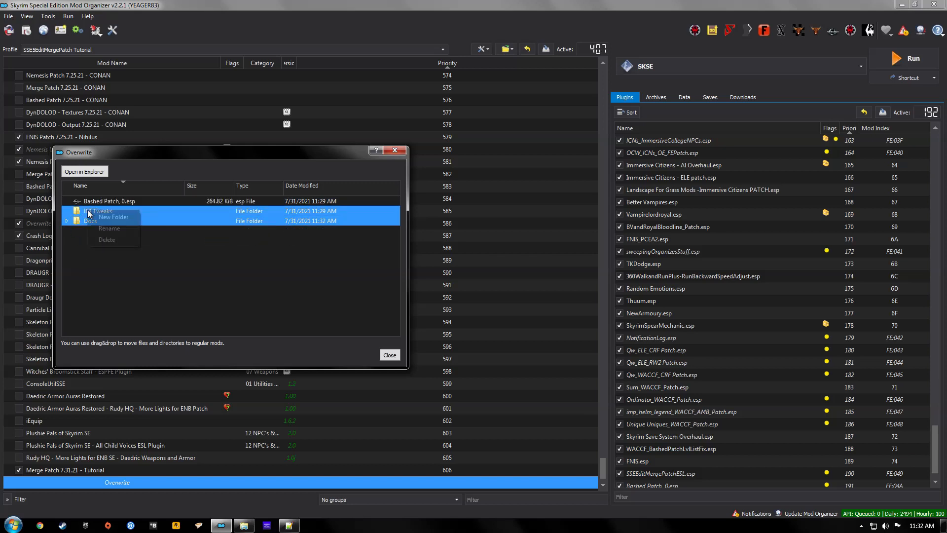
pyautogui.click(107, 240)
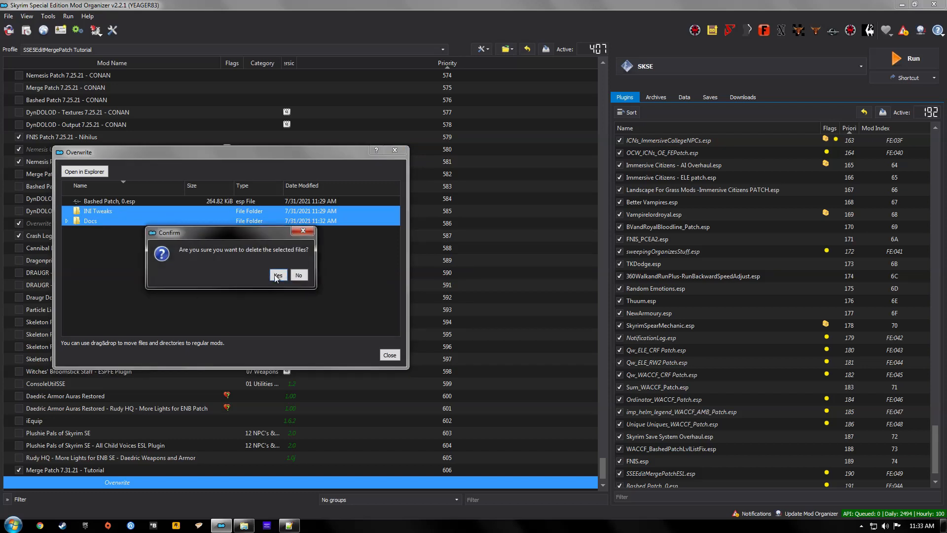
pyautogui.click(278, 275)
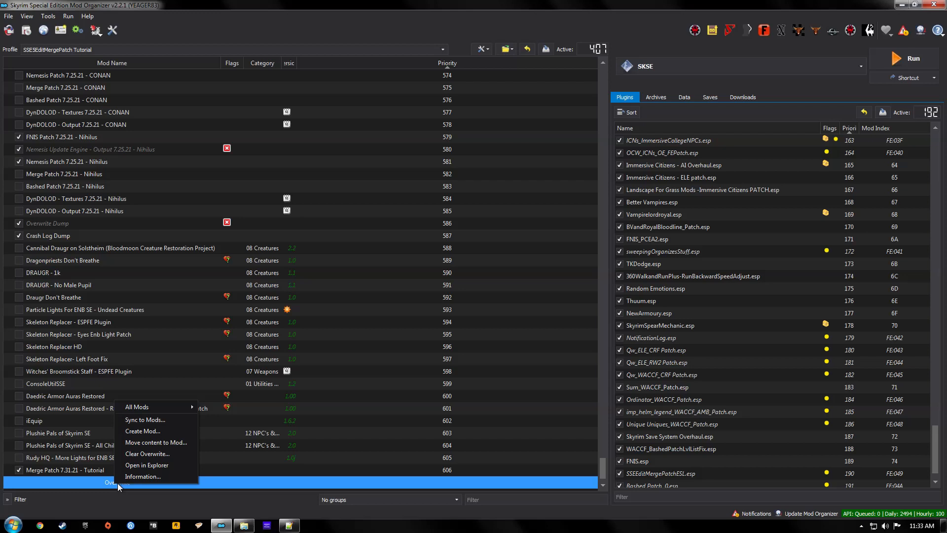
# Create a new mod from overwrite named 'Bashed Patch 7.31.21 - Tutorial'
pyautogui.click(142, 430)
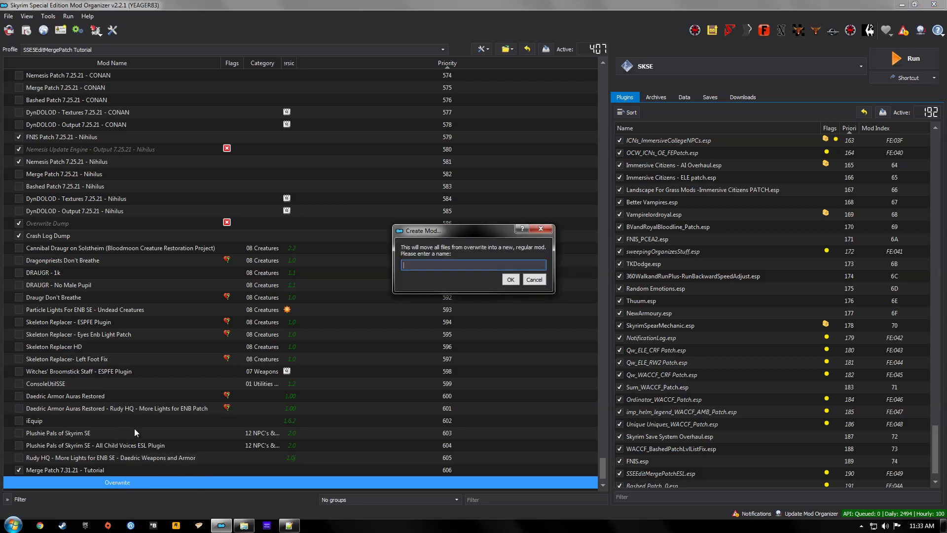
pyautogui.write('Bashed p')
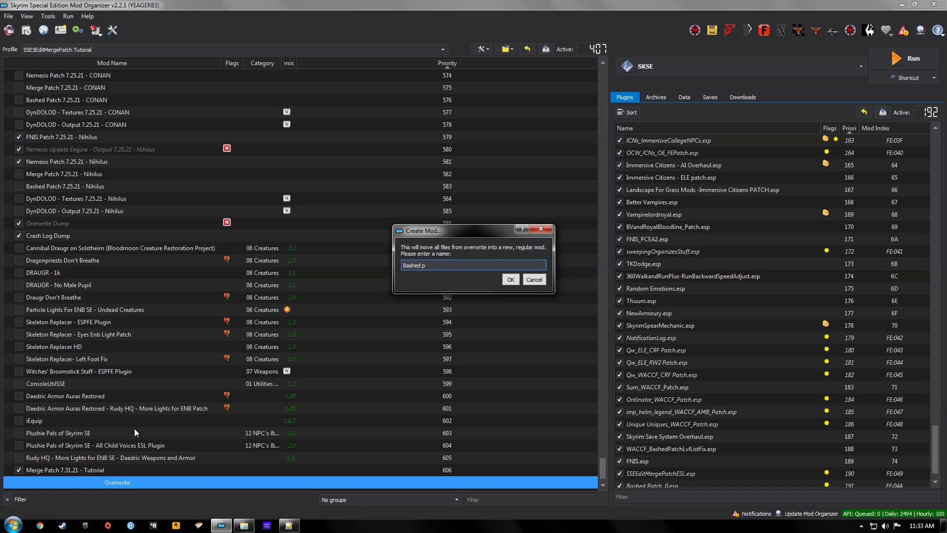
pyautogui.write('atch')
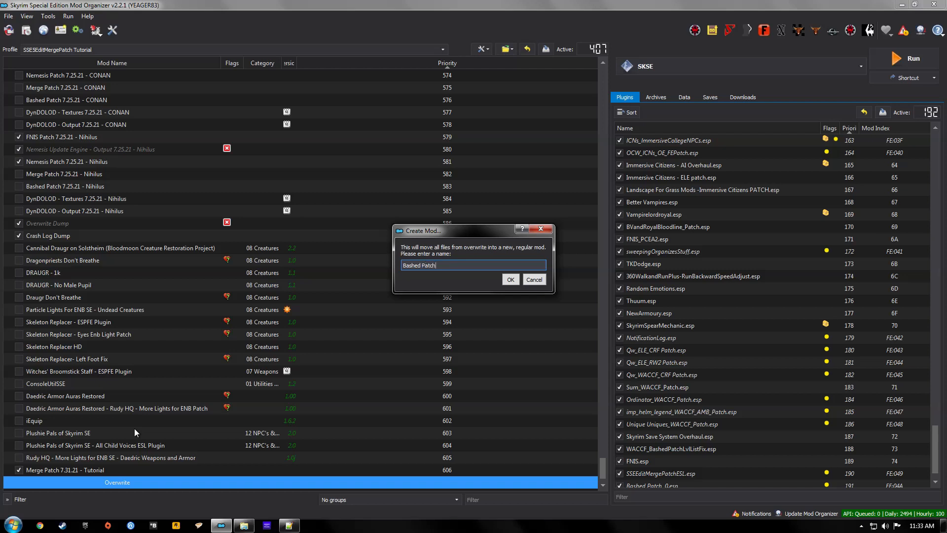
pyautogui.write('7')
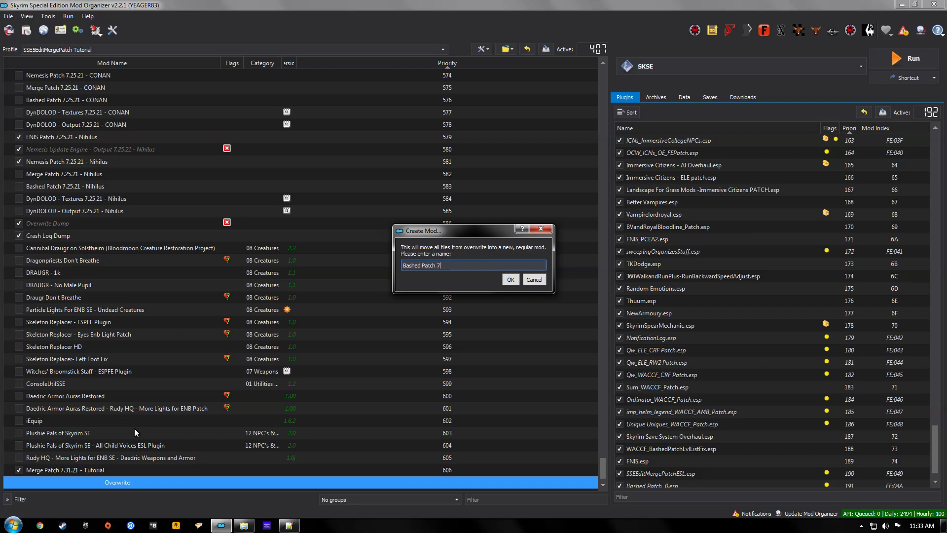
pyautogui.write('.31.21 -')
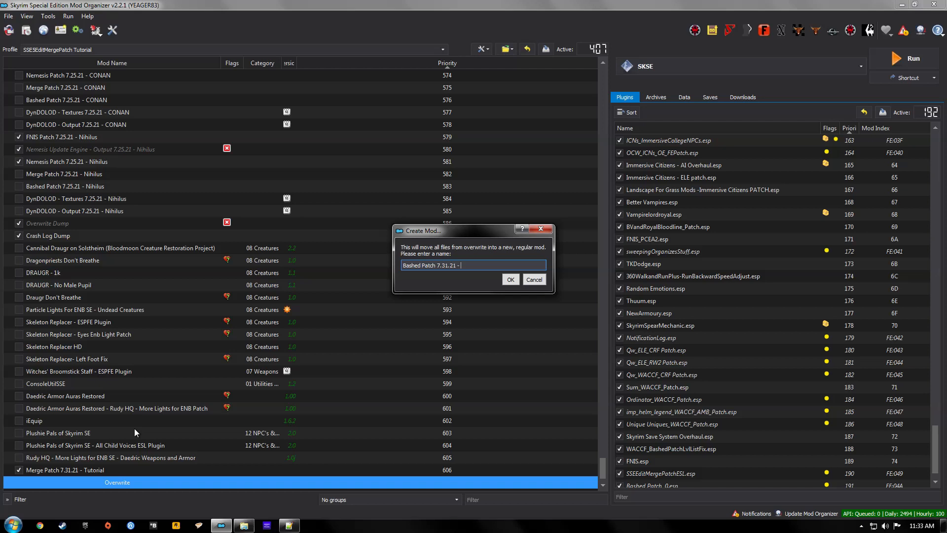
pyautogui.write('Tutorial')
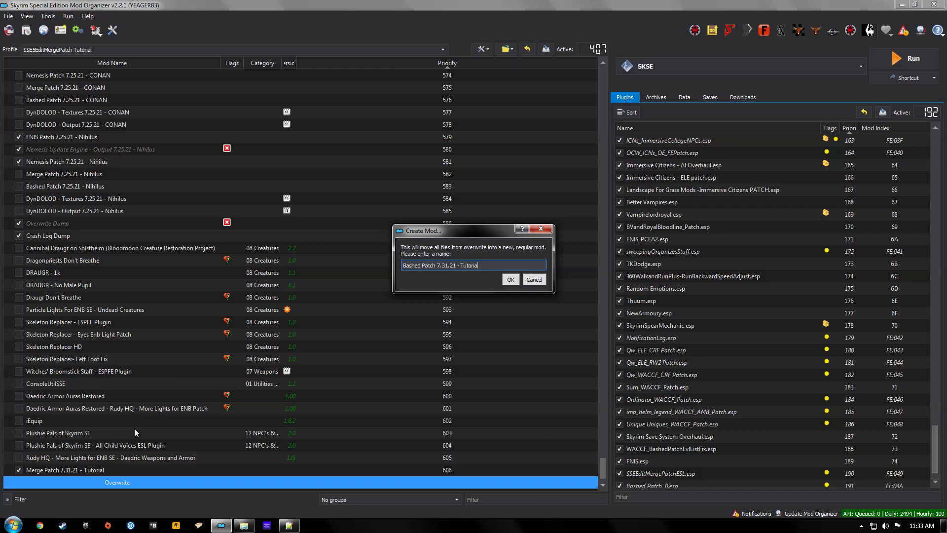
pyautogui.click(509, 279)
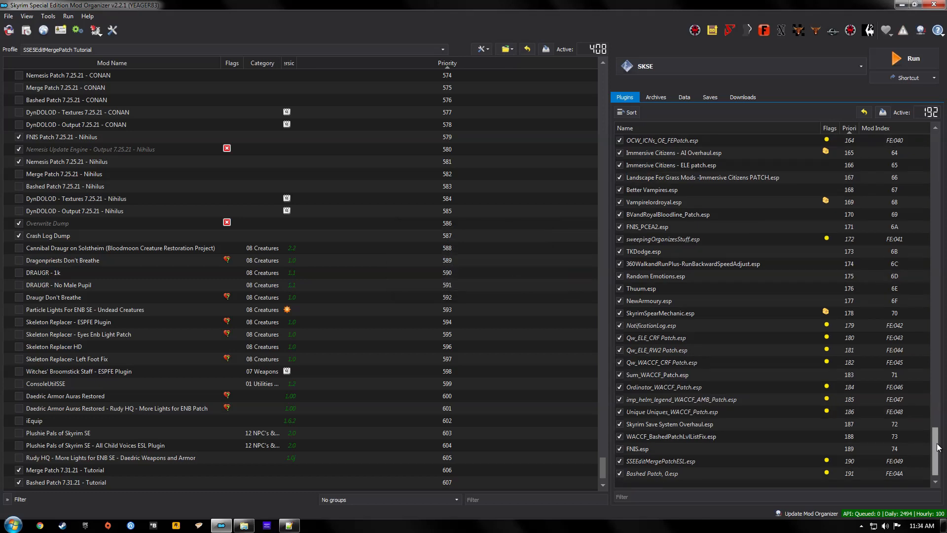
pyautogui.click(652, 473)
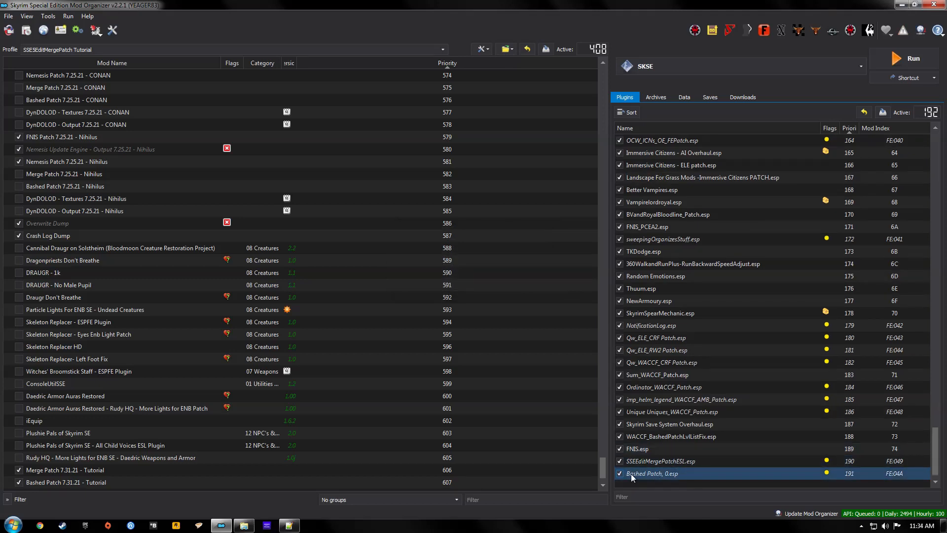
pyautogui.moveTo(653, 473)
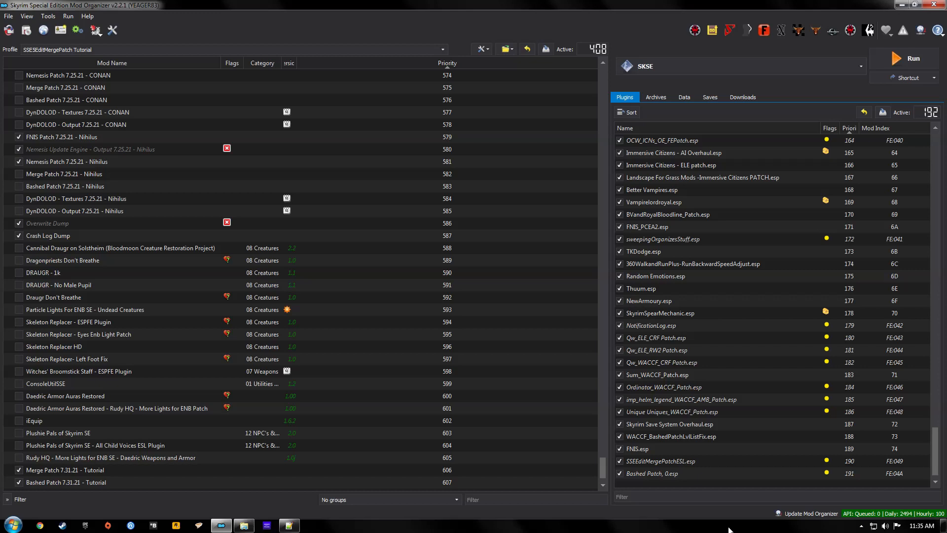
pyautogui.click(664, 473)
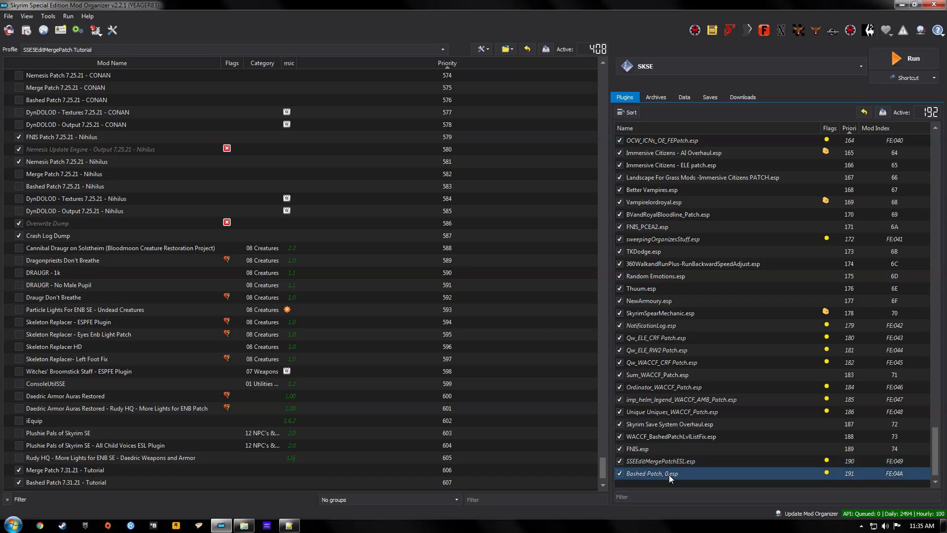